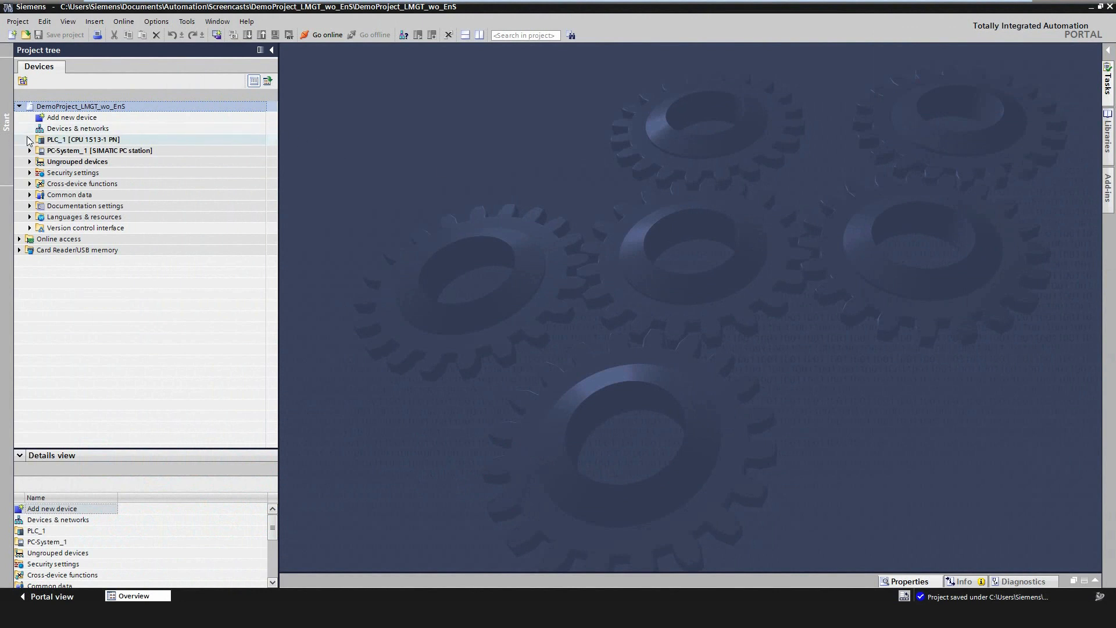
Expand PLC_1 > Energy objects > Energy acquisition and name a new acquisition table BasicLoad.
click(29, 139)
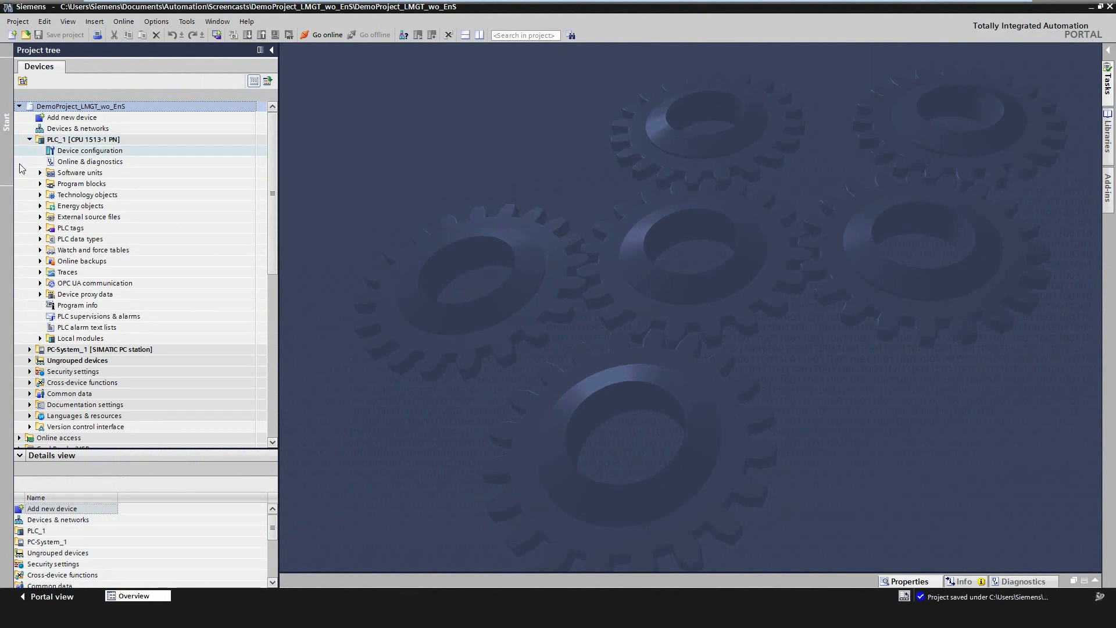
click(40, 205)
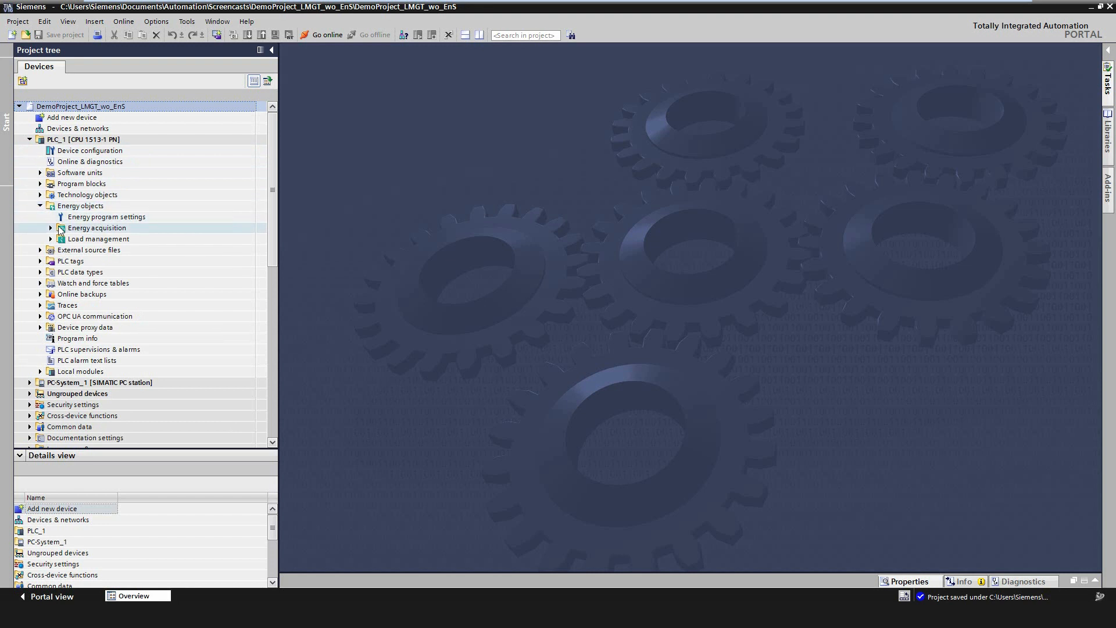
click(50, 228)
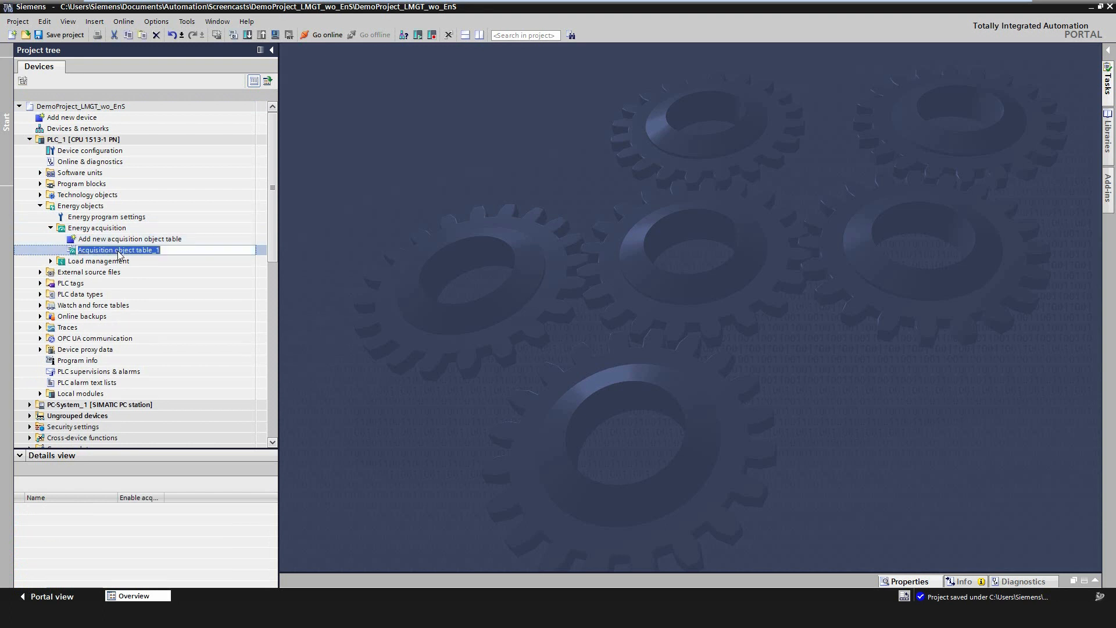
text(BasicLoad_Stat)
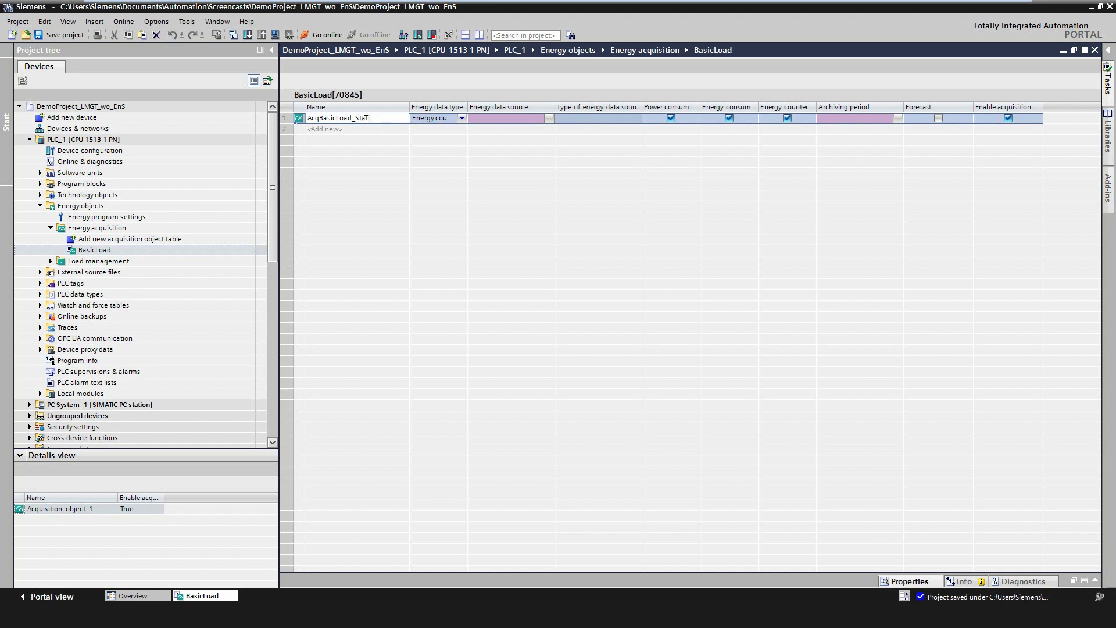
Set AcqBasicLoad_Static to Power value and browse PLC_1 for its energy data source.
click(435, 117)
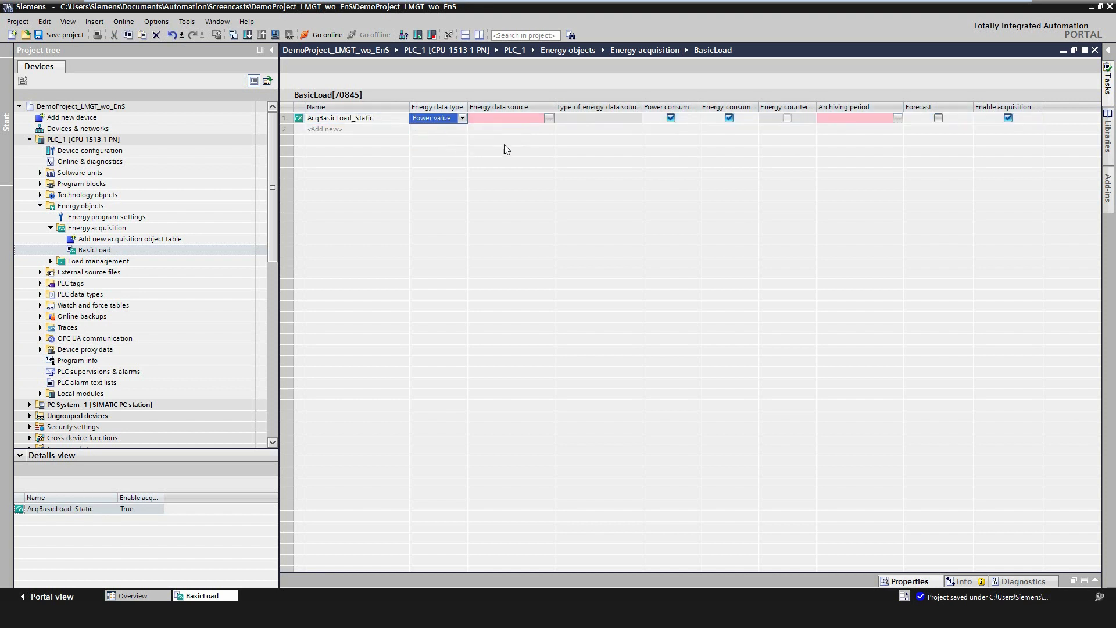
click(548, 118)
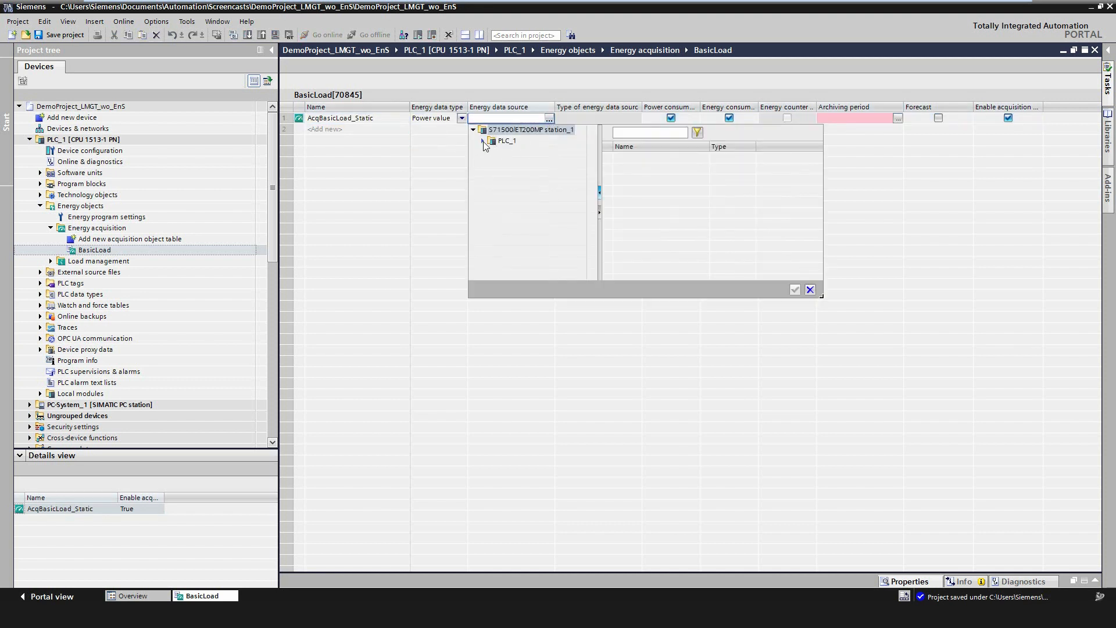
click(492, 141)
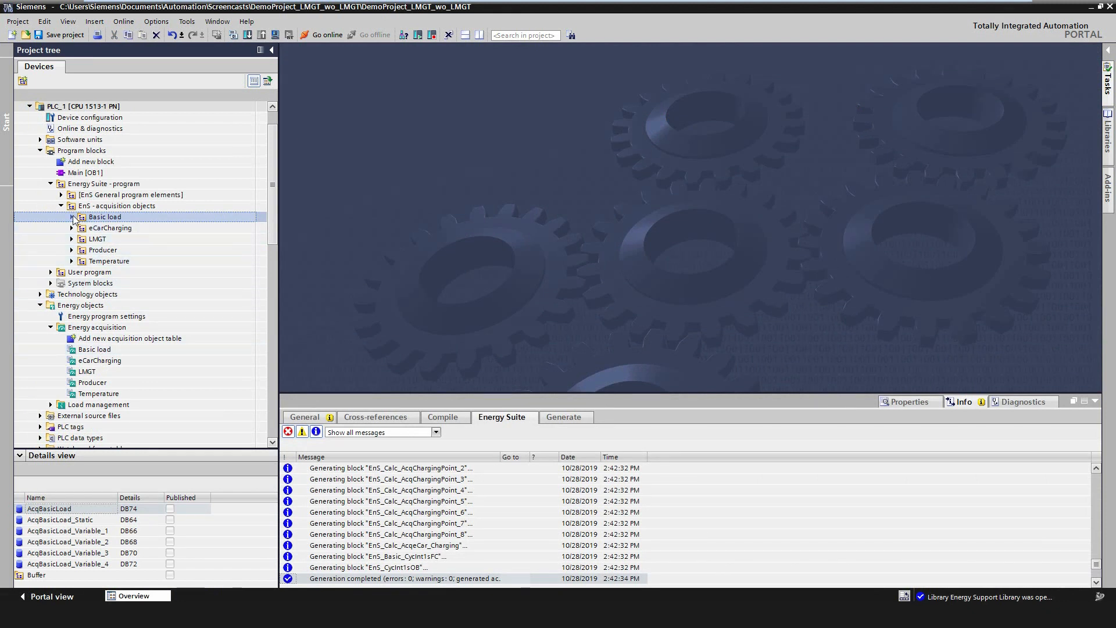
Open the generated Basic load acquisition table, then expand Energy objects > Load management.
click(71, 217)
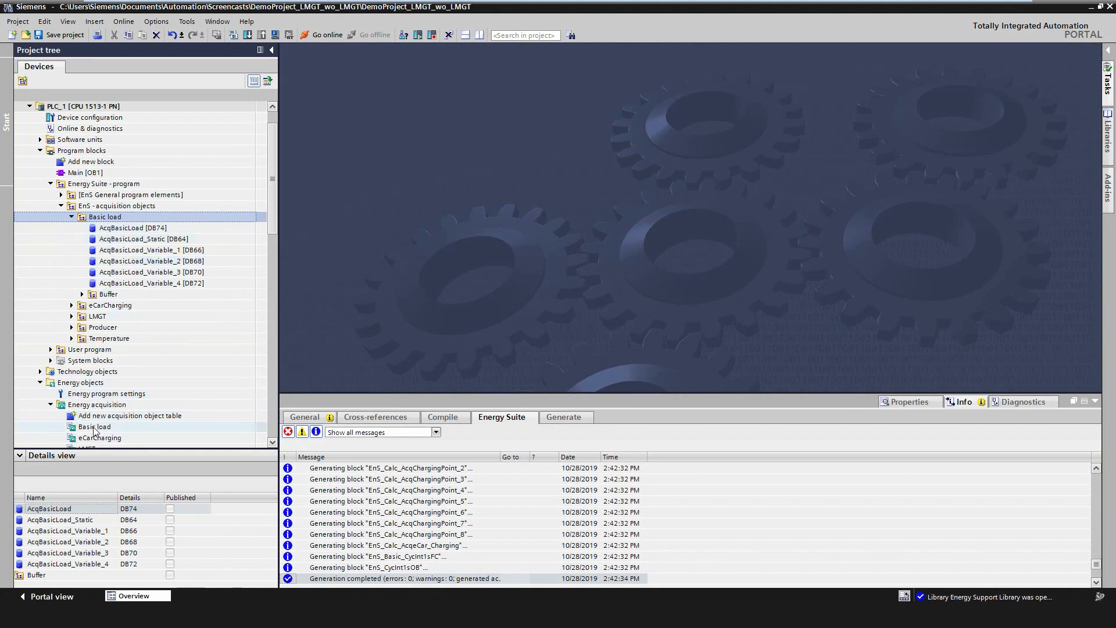
click(93, 426)
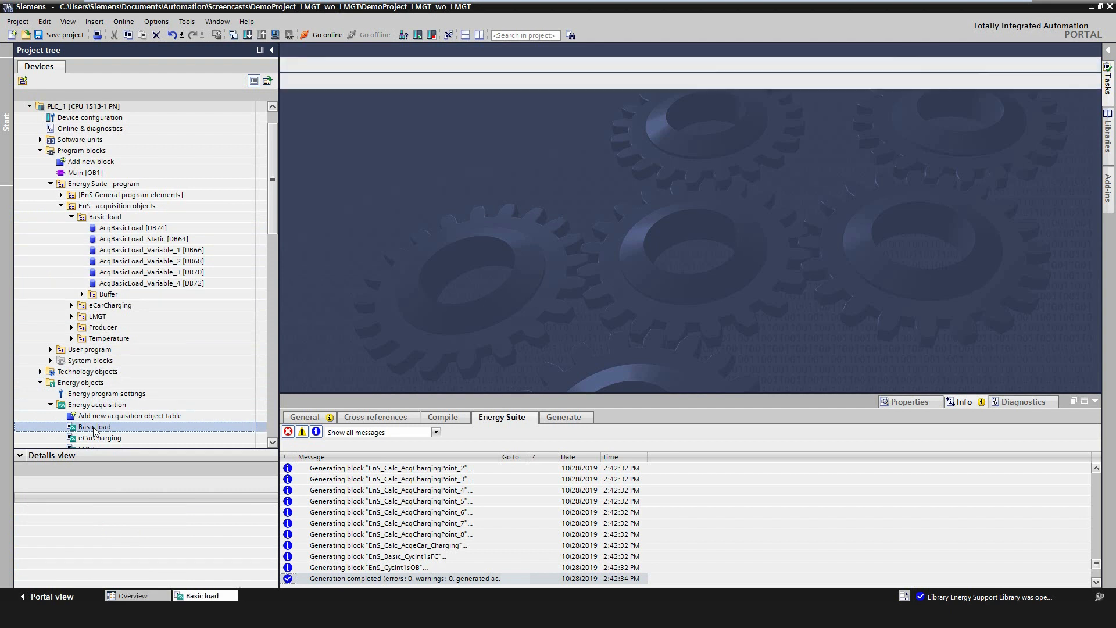
double_click(95, 426)
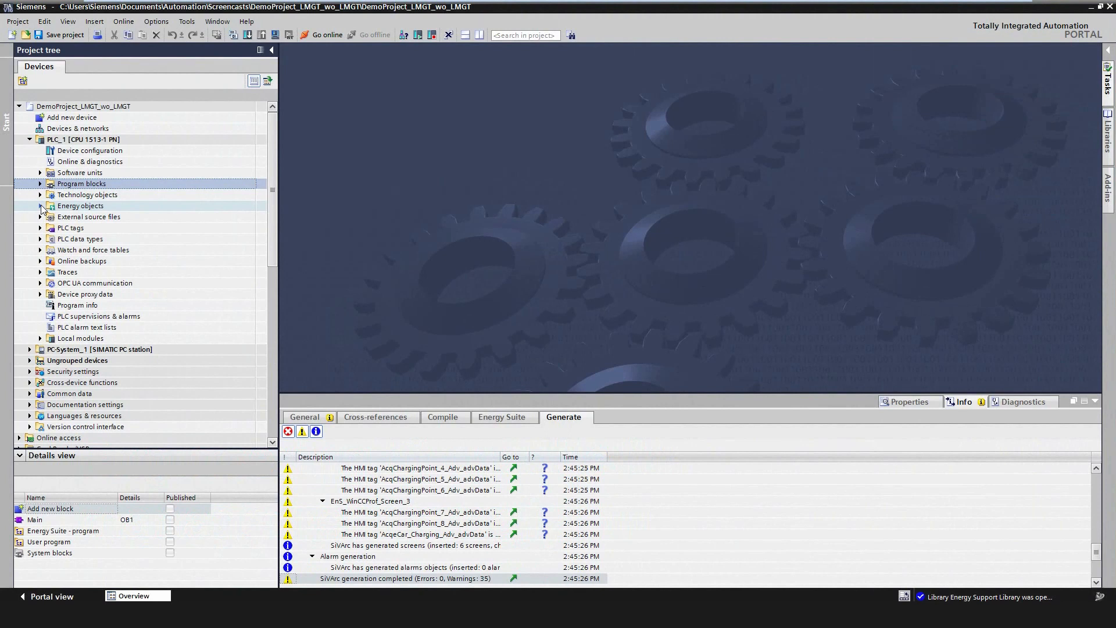
click(41, 206)
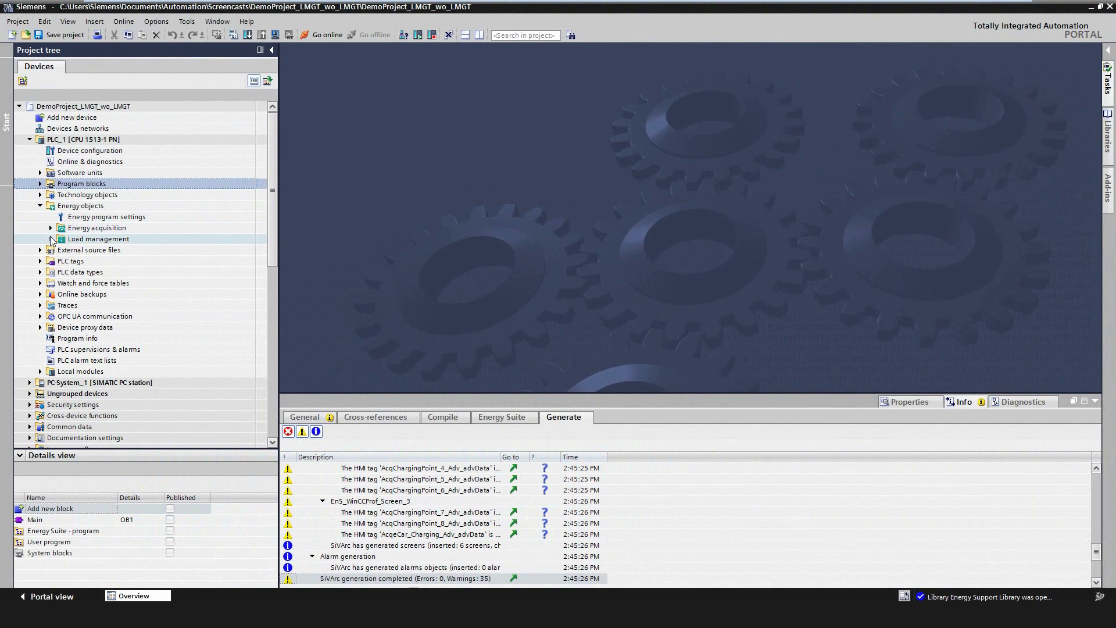
click(41, 239)
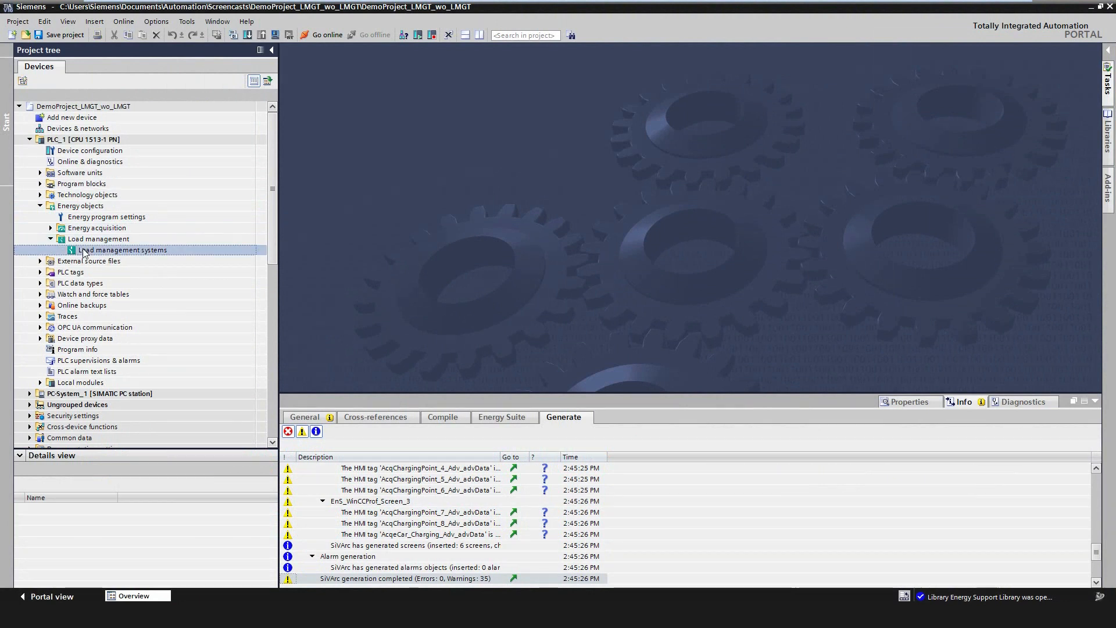
Add Load_management_system in the Load management systems editor and expand Energy acquisition.
double_click(123, 250)
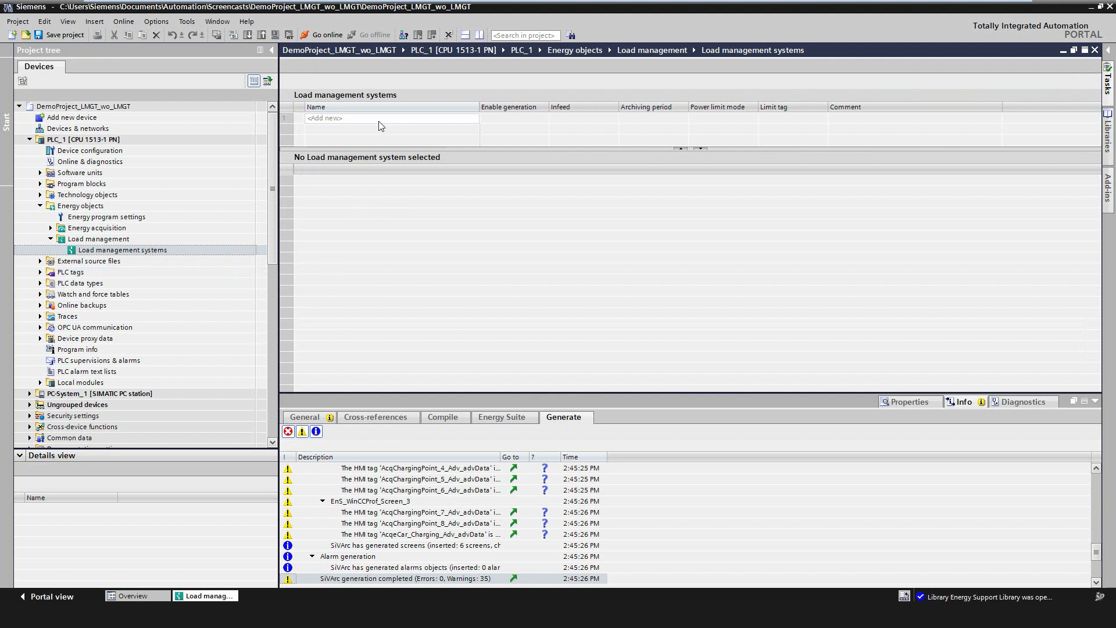
click(390, 118)
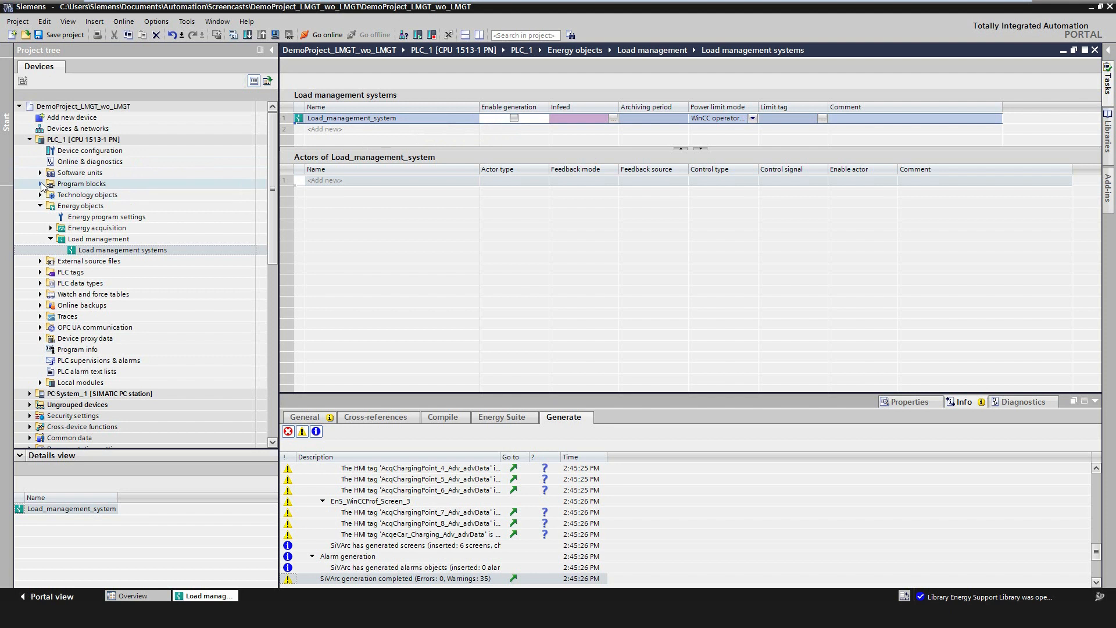
click(41, 228)
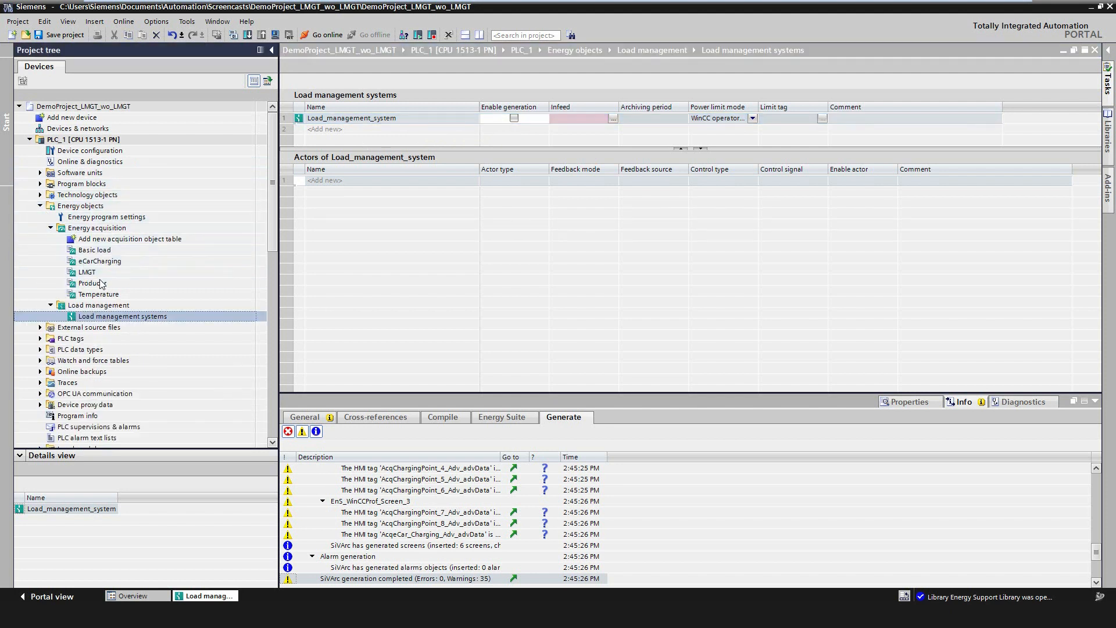
click(87, 272)
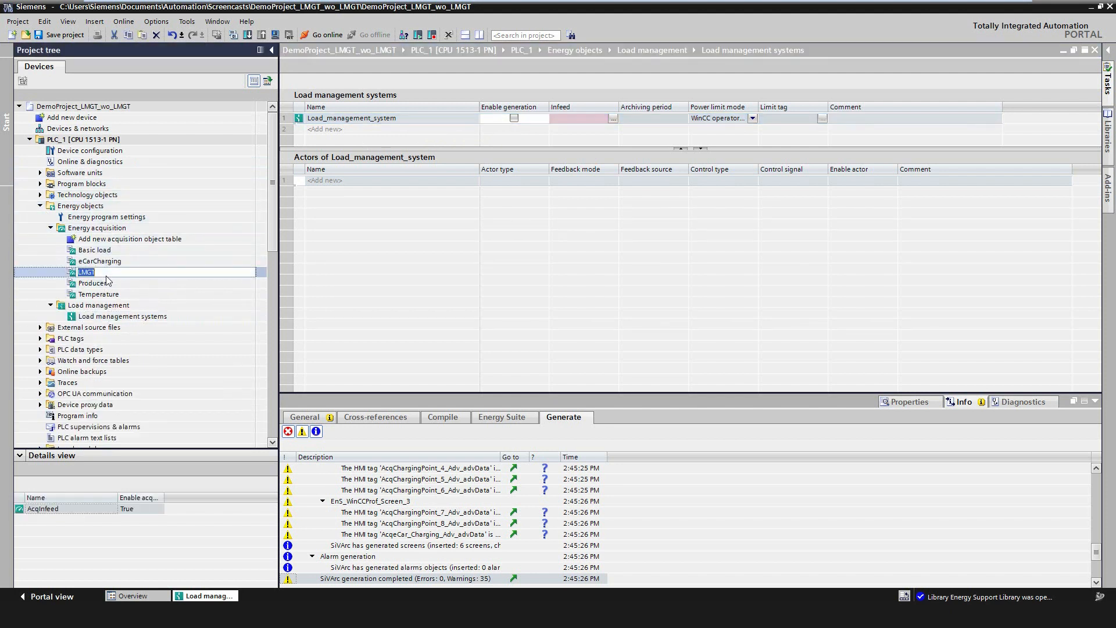
double_click(86, 272)
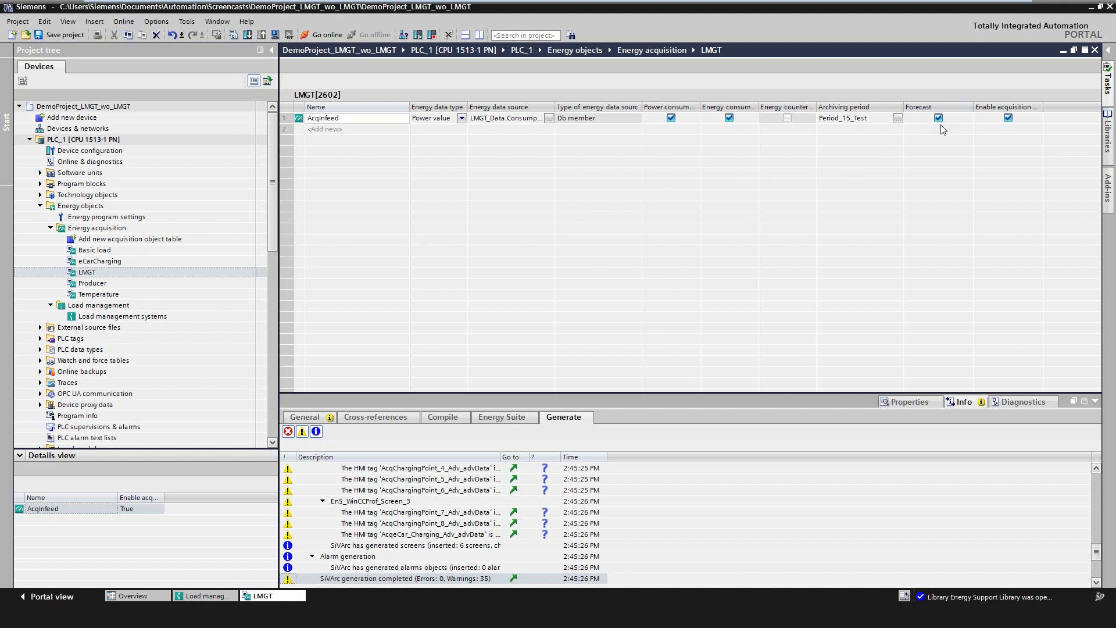
mouse_move(937, 126)
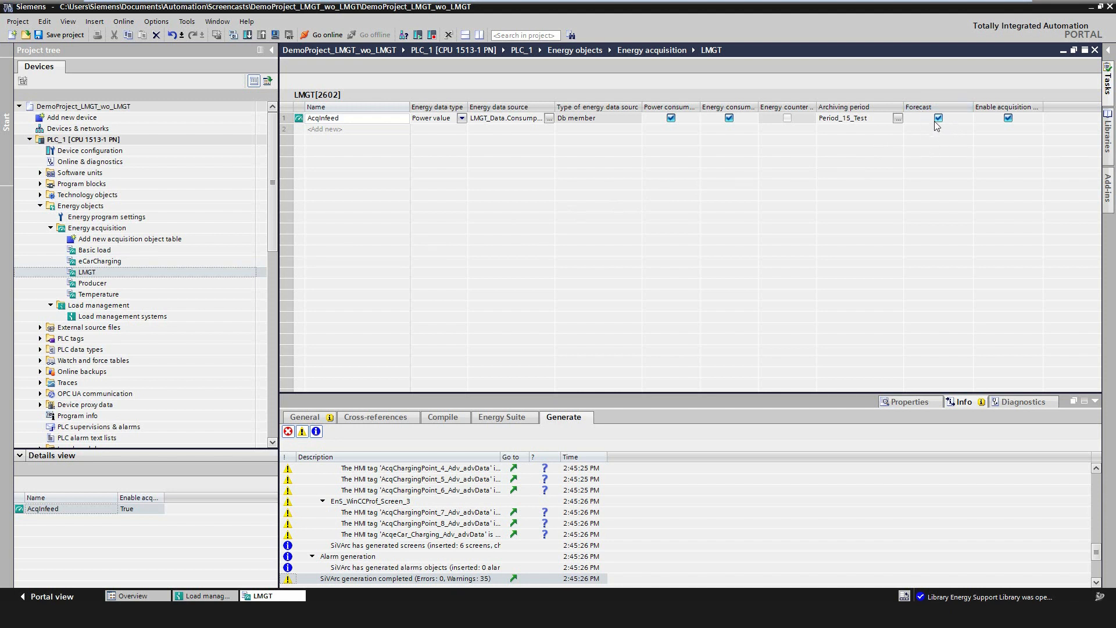
click(123, 316)
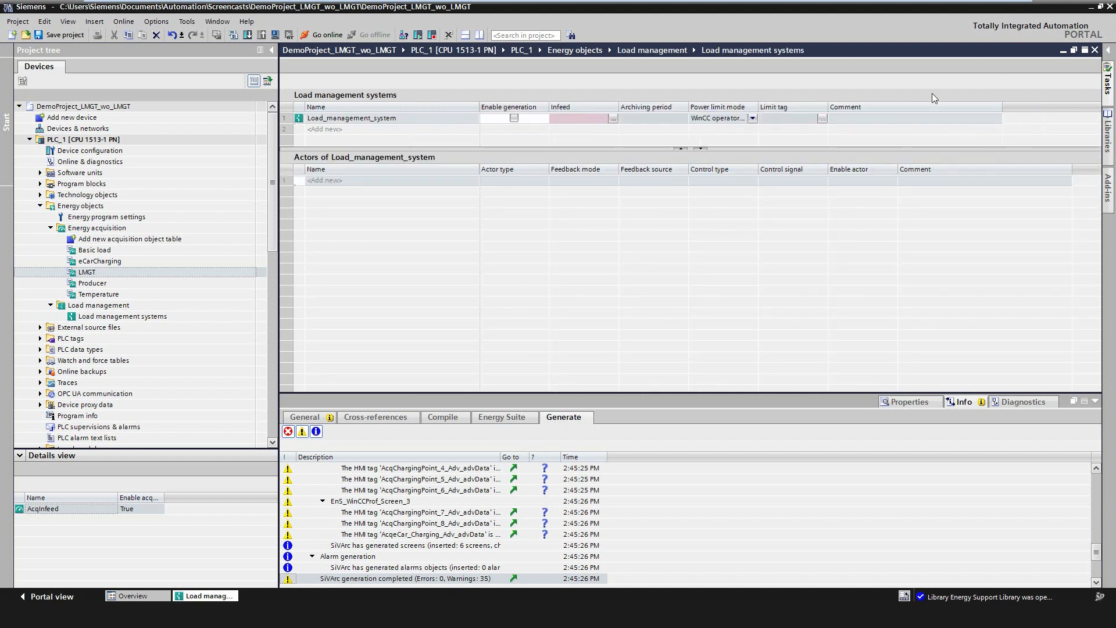
Set the system's infeed to AcqInfeed, set its power limit mode, and enable generation.
click(583, 117)
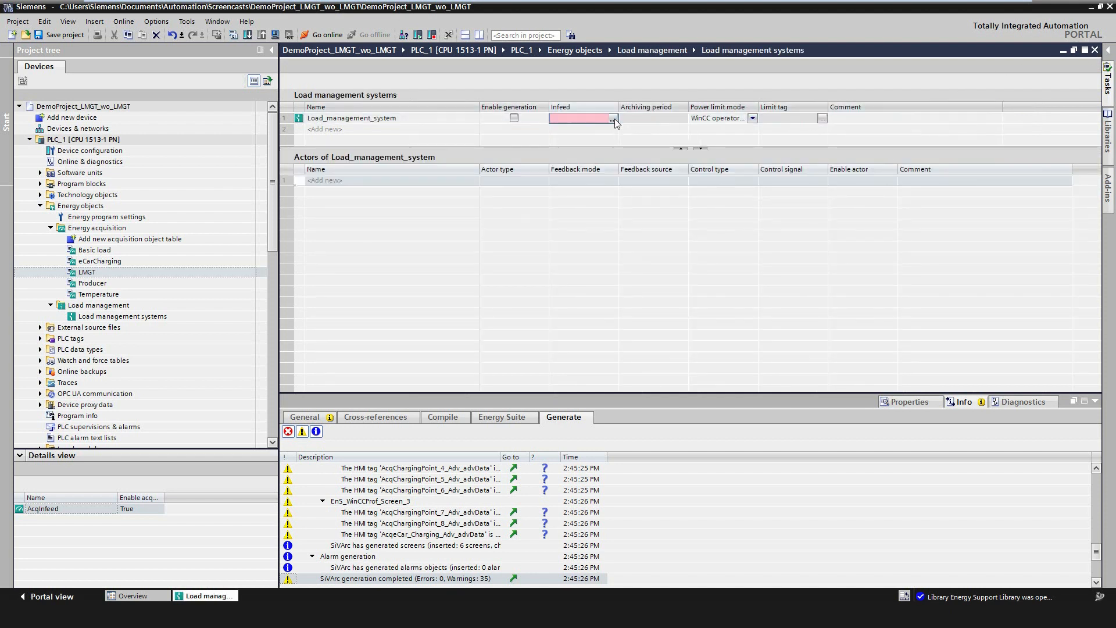
click(612, 118)
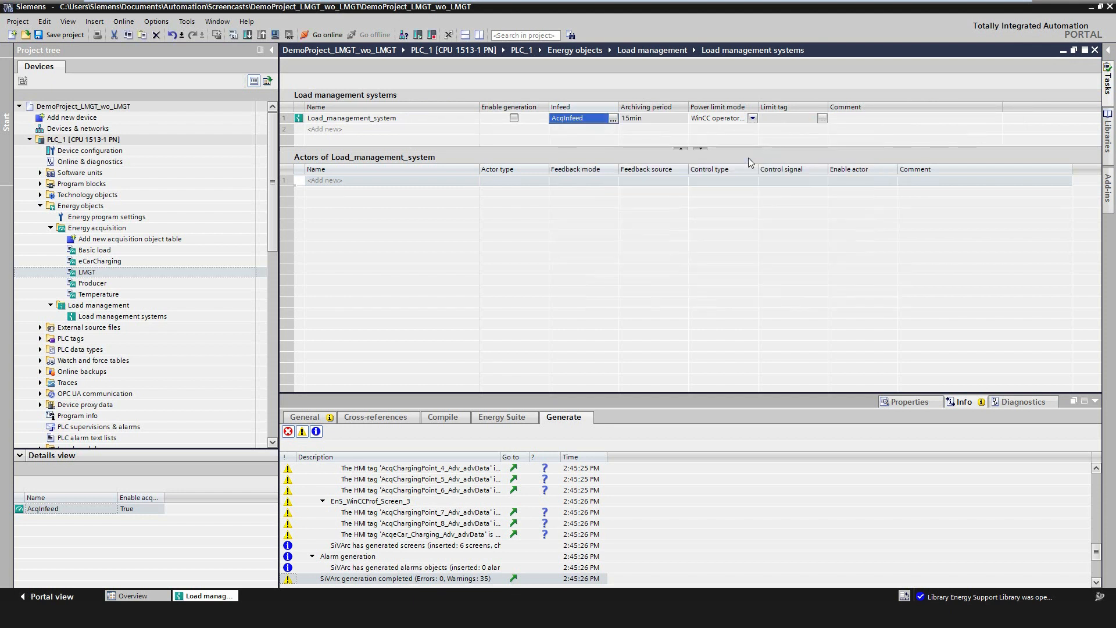
click(719, 117)
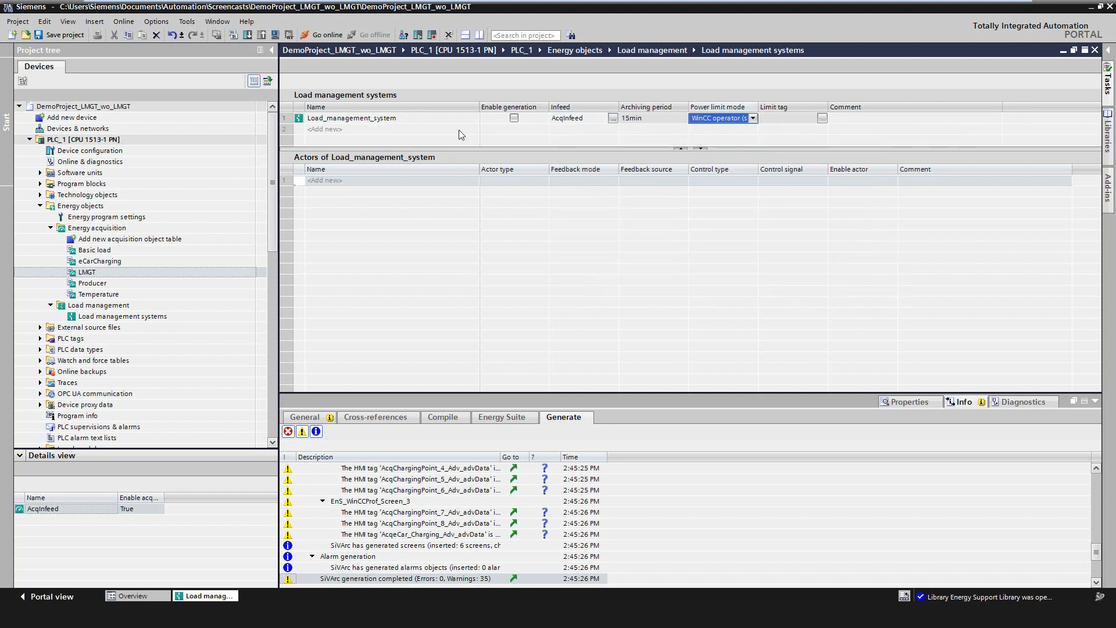
click(513, 118)
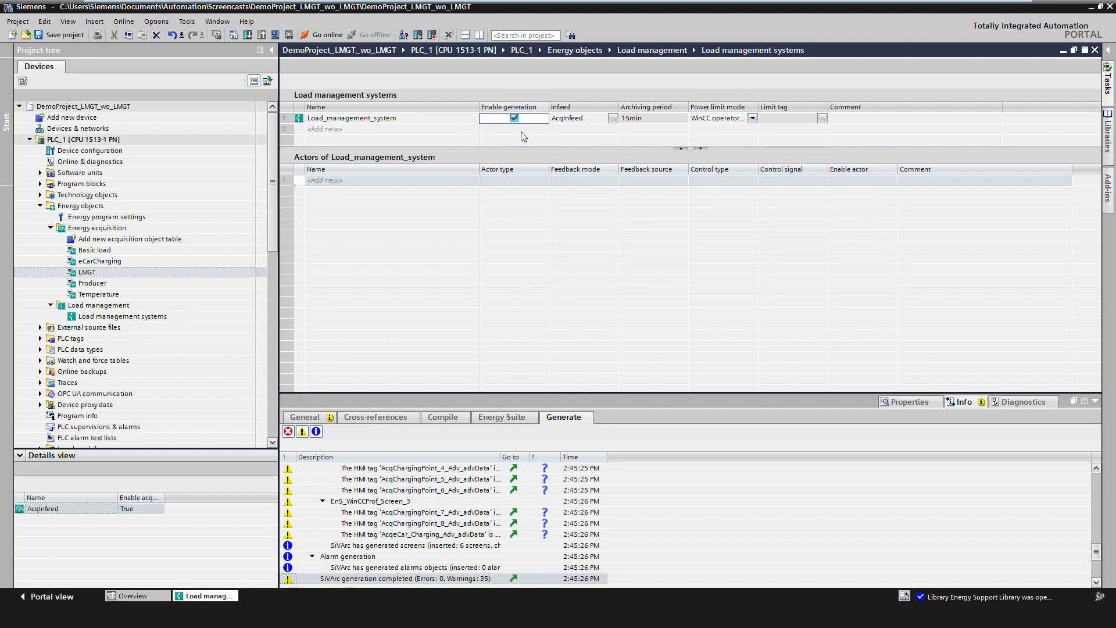
Name the first actor CHPU and set its actor type to Producer.
click(323, 180)
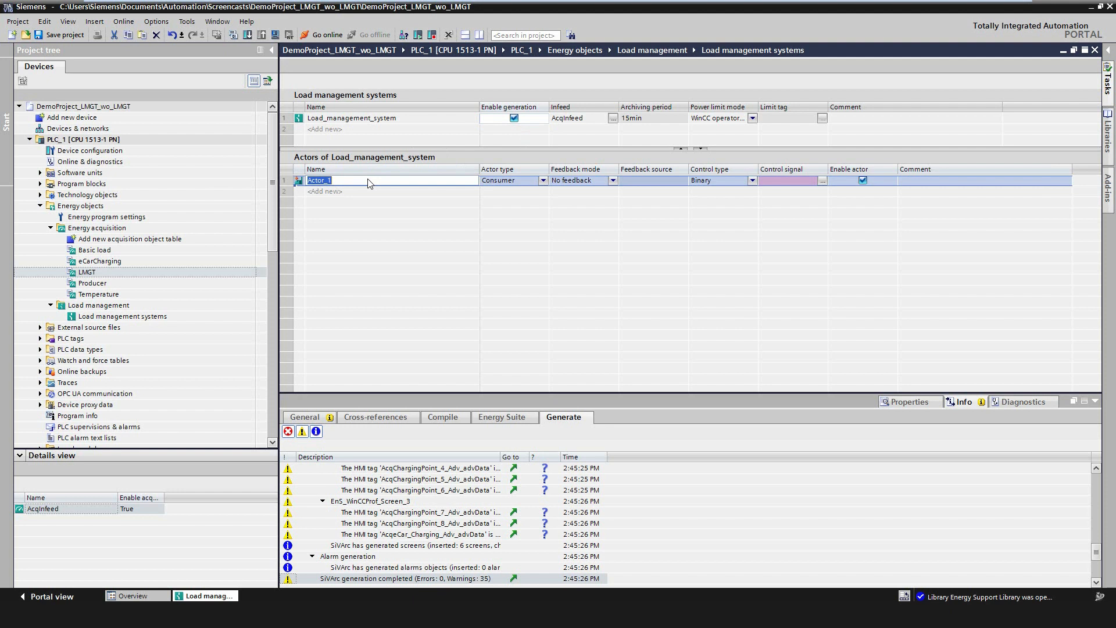
text(CHP)
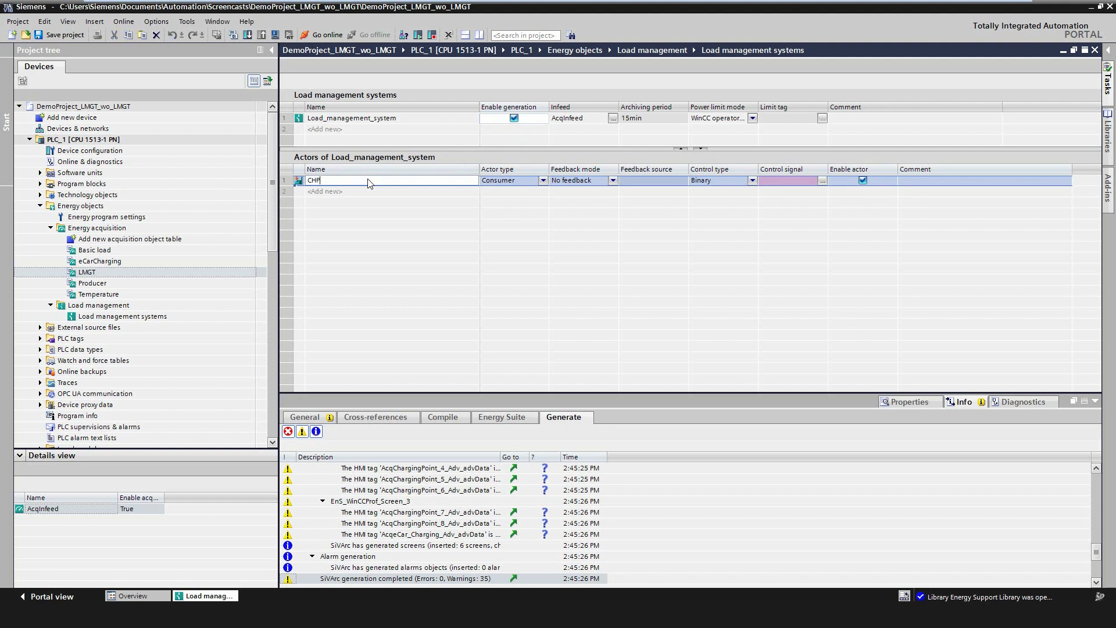
text(U)
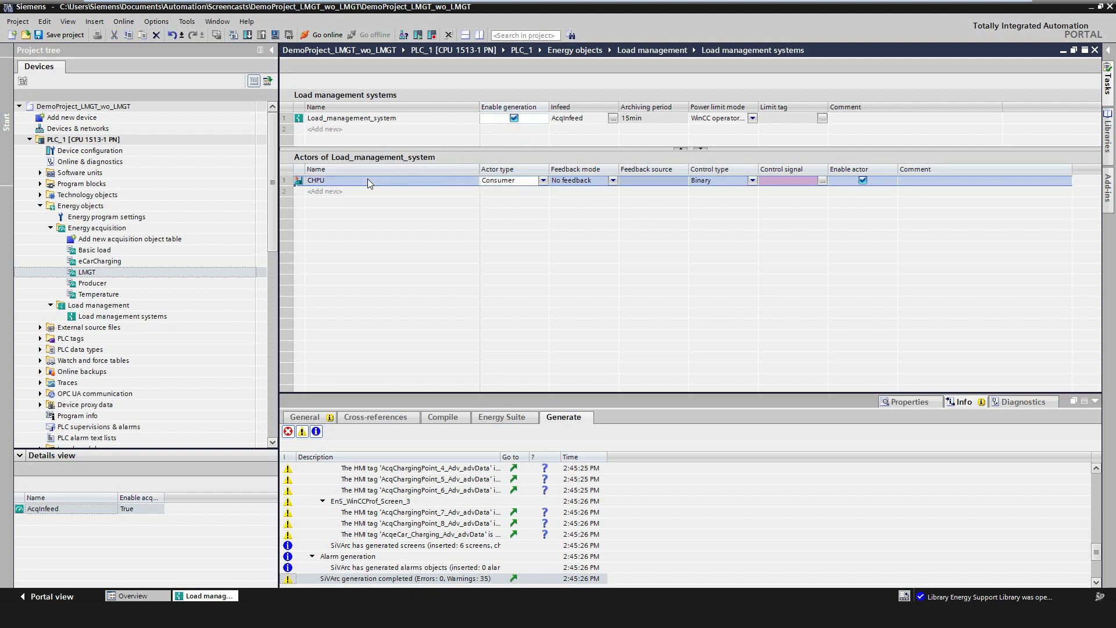
mouse_move(520, 192)
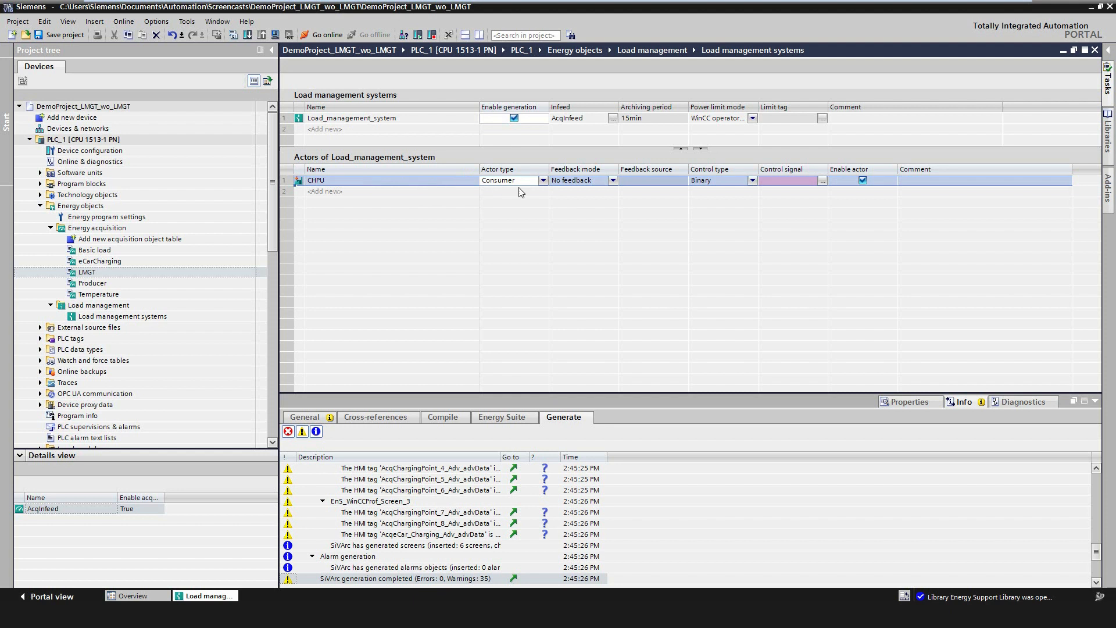
click(542, 180)
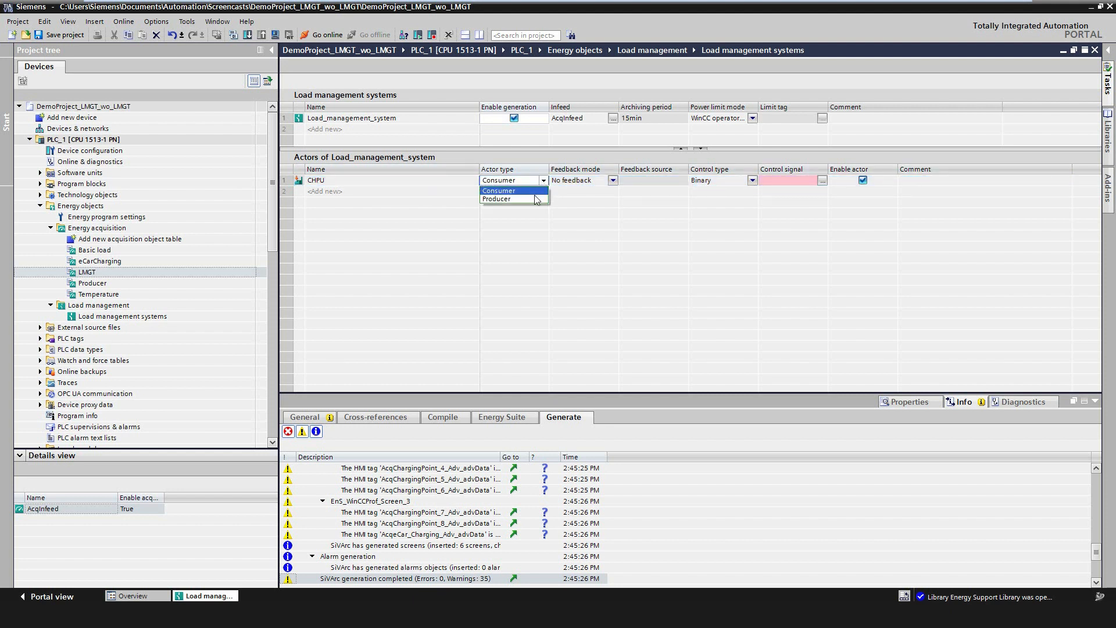
click(496, 200)
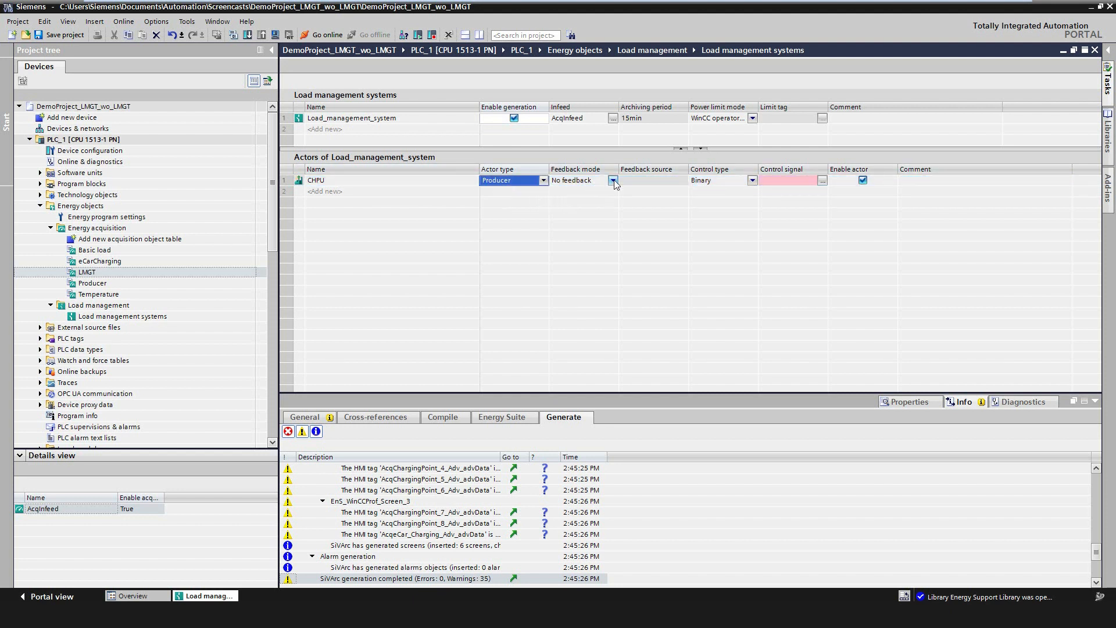
Give CHPU feedback from acquisition object AcqCHPU and switch it to Analog control.
click(614, 180)
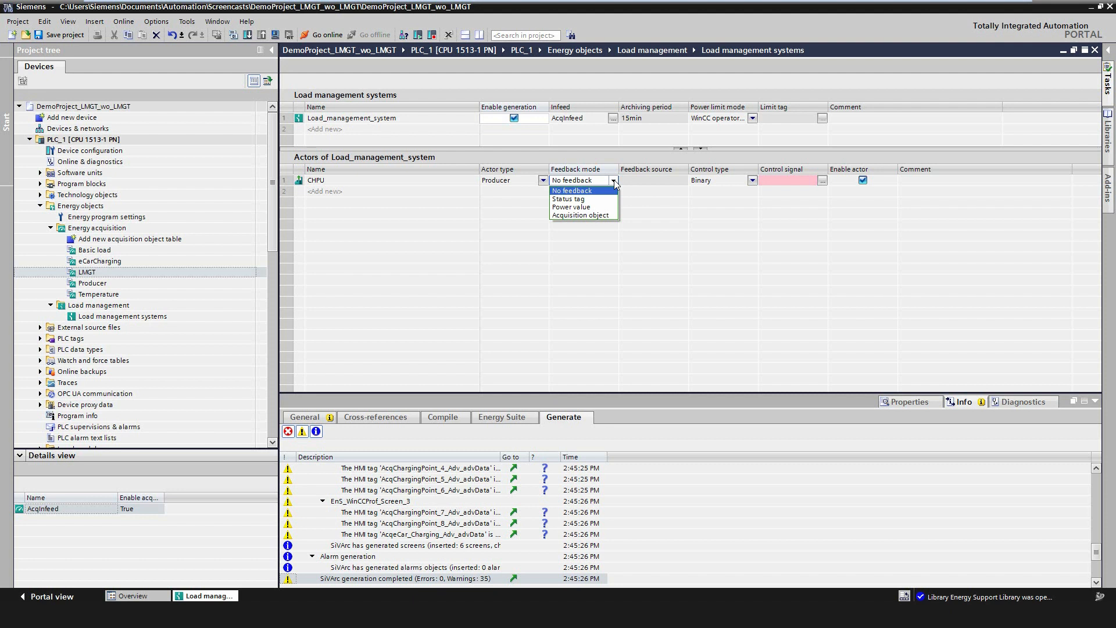
click(570, 214)
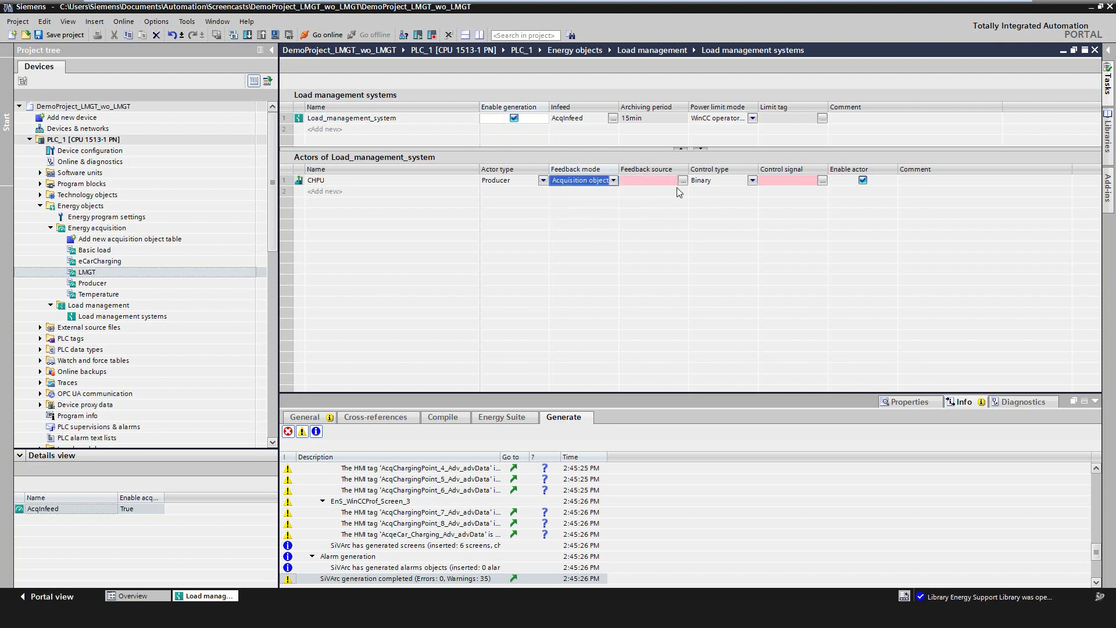
click(682, 180)
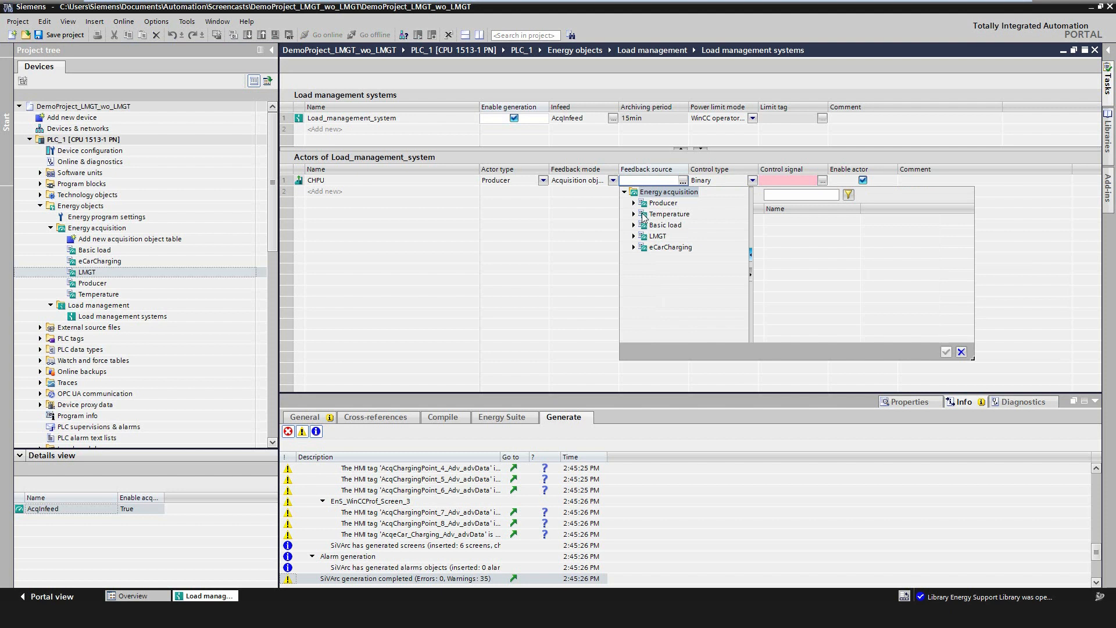
click(661, 203)
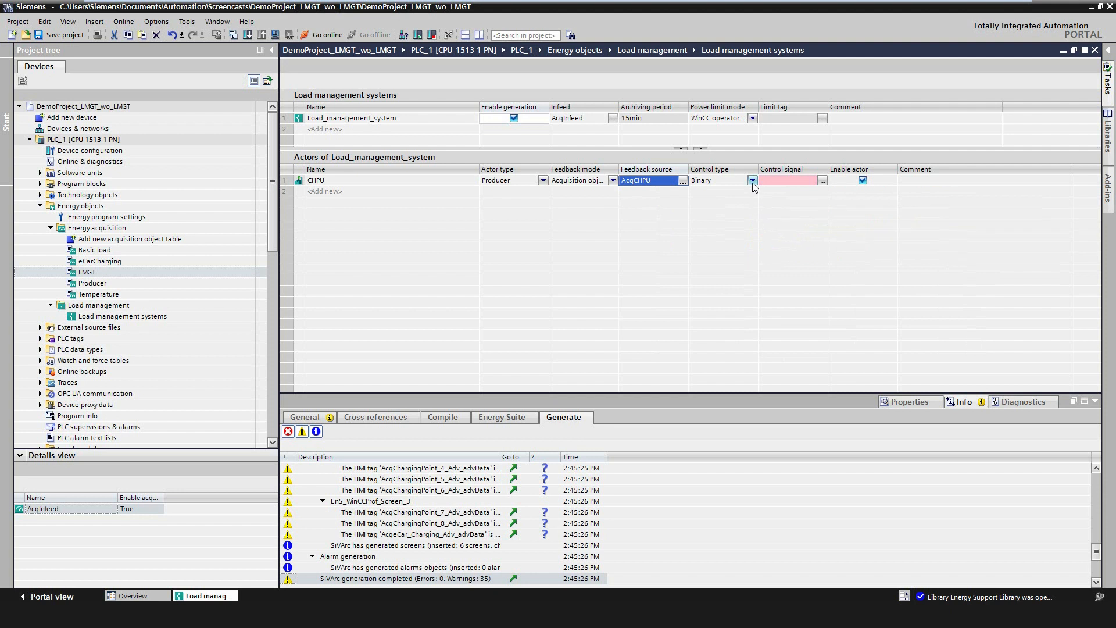
click(752, 180)
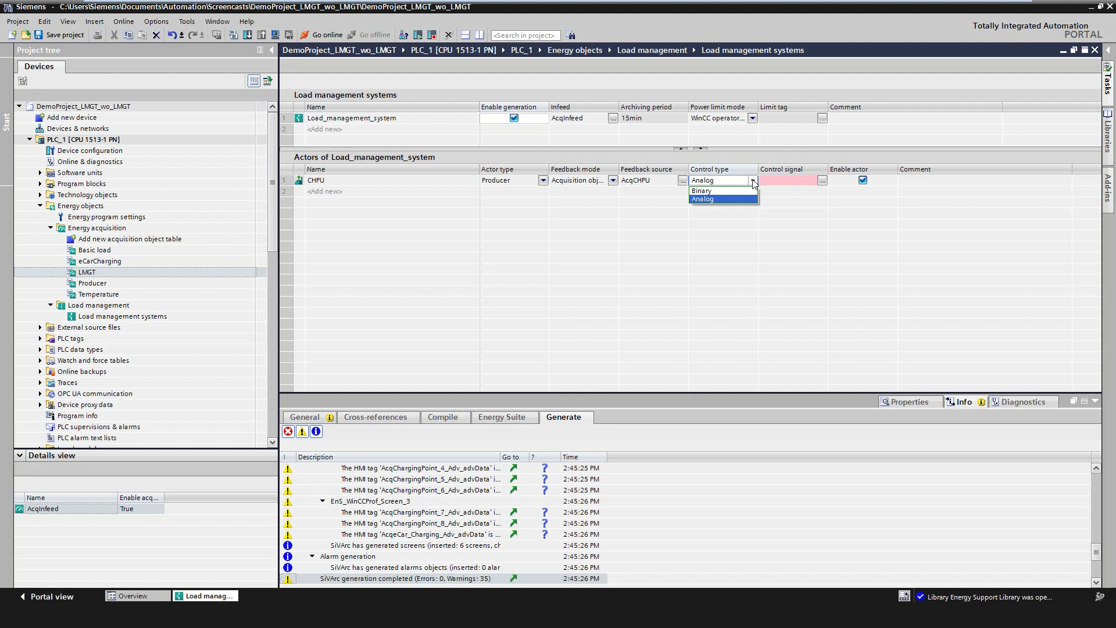
click(704, 199)
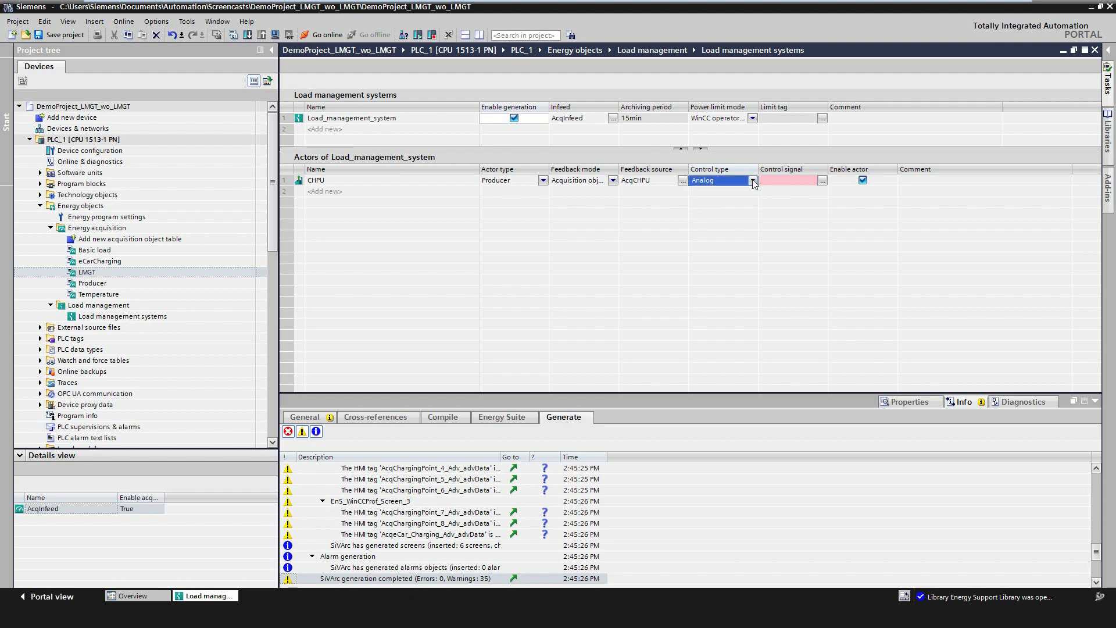
click(791, 180)
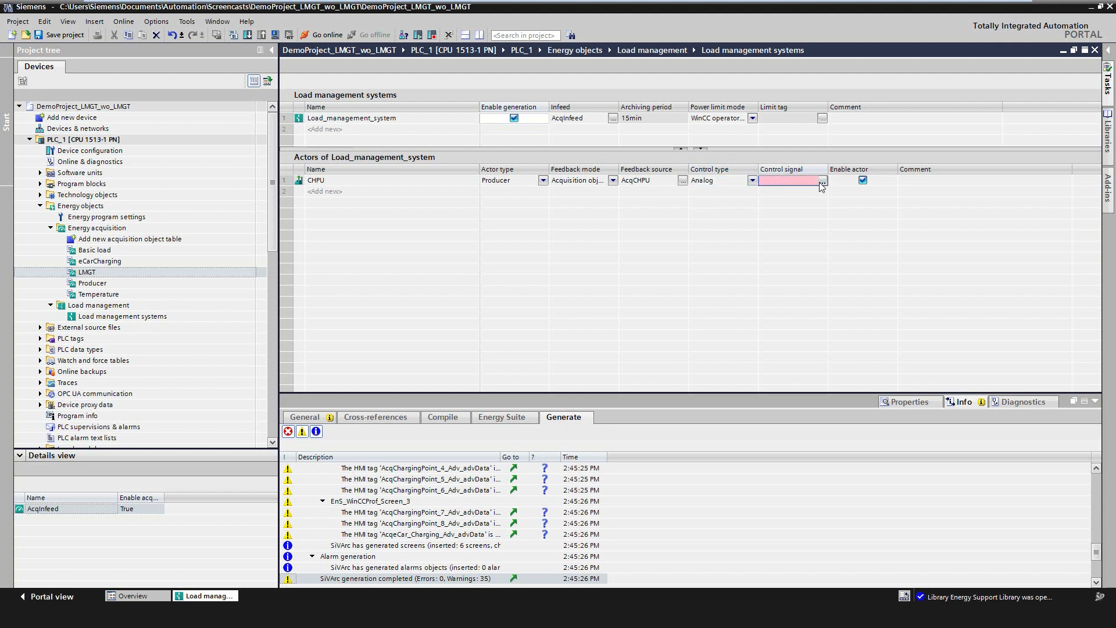
Browse Program blocks > User program for the CHPU actor's control signal.
click(822, 180)
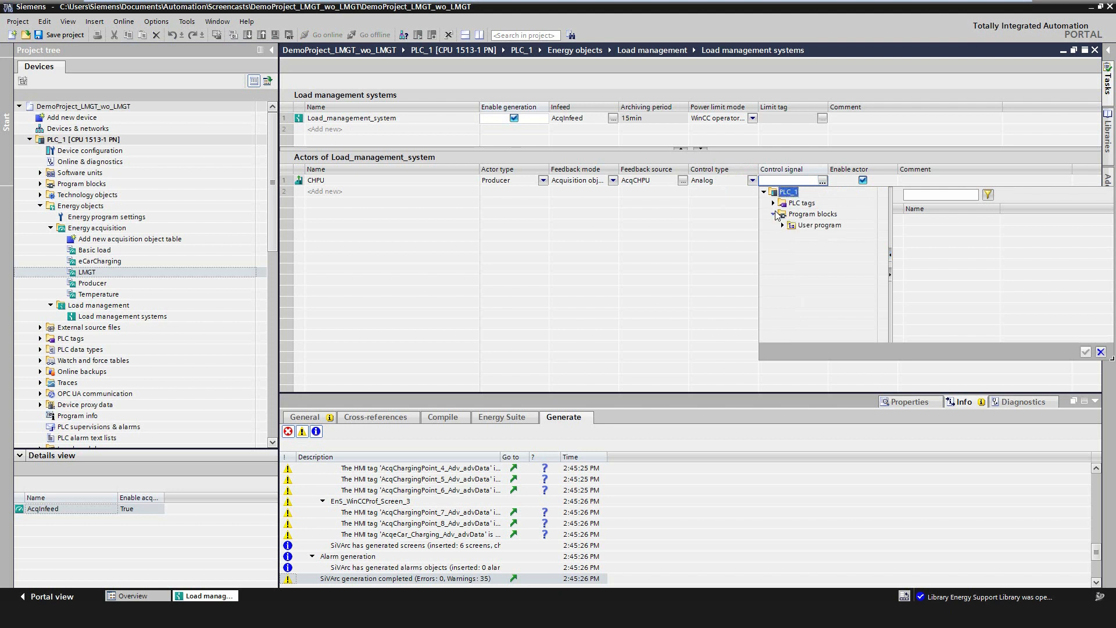
click(781, 225)
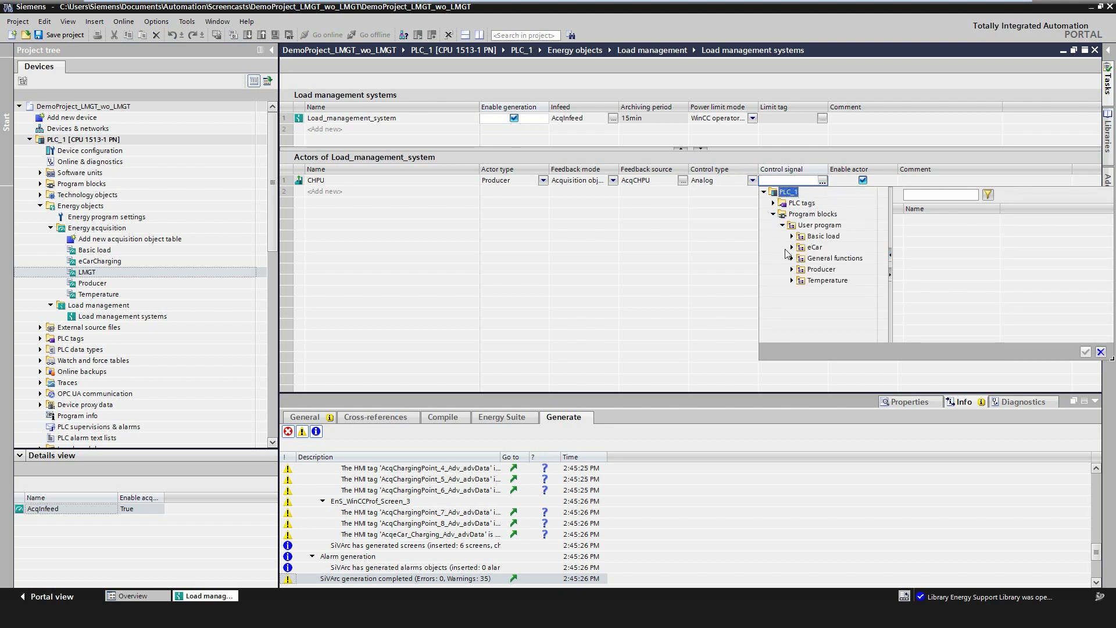
click(820, 269)
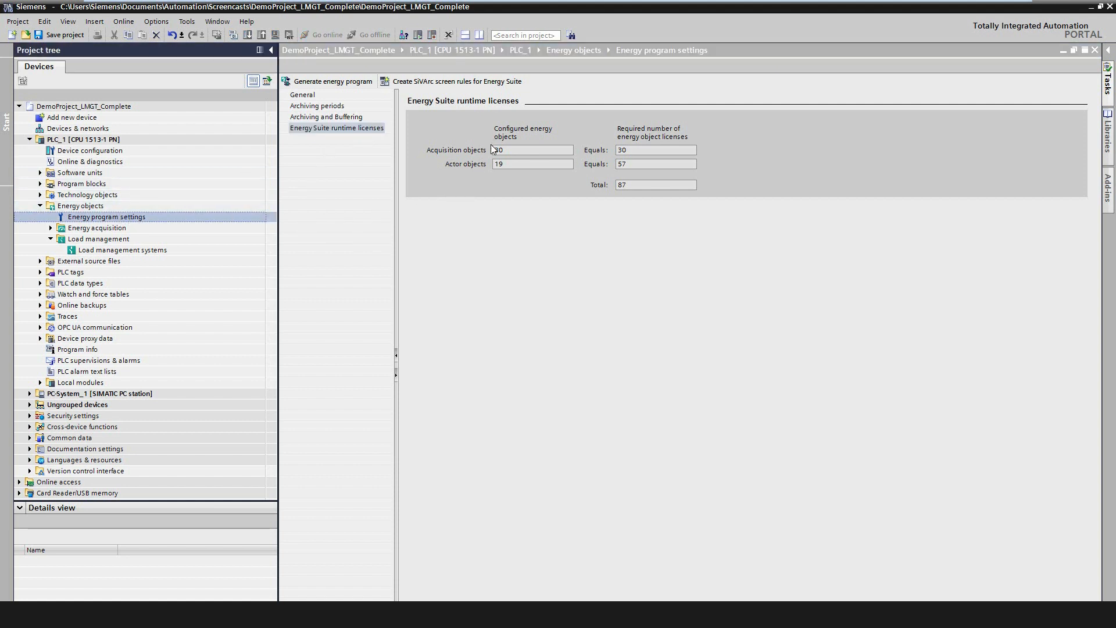
Highlight the 19 actor objects and open the completed load management systems table.
click(531, 164)
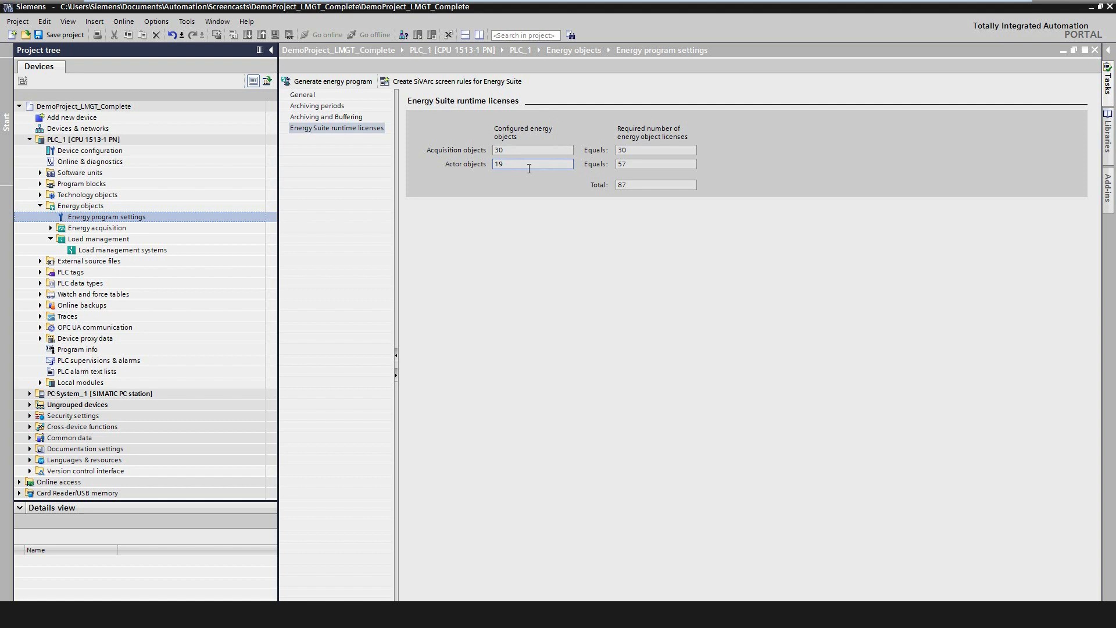
mouse_move(612, 185)
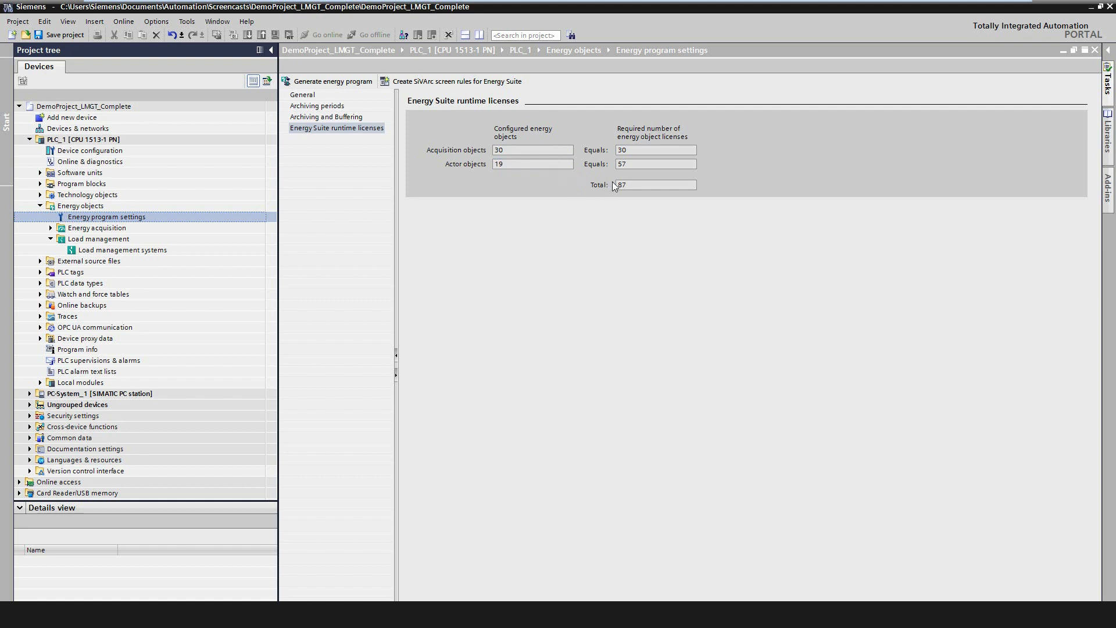
double_click(122, 250)
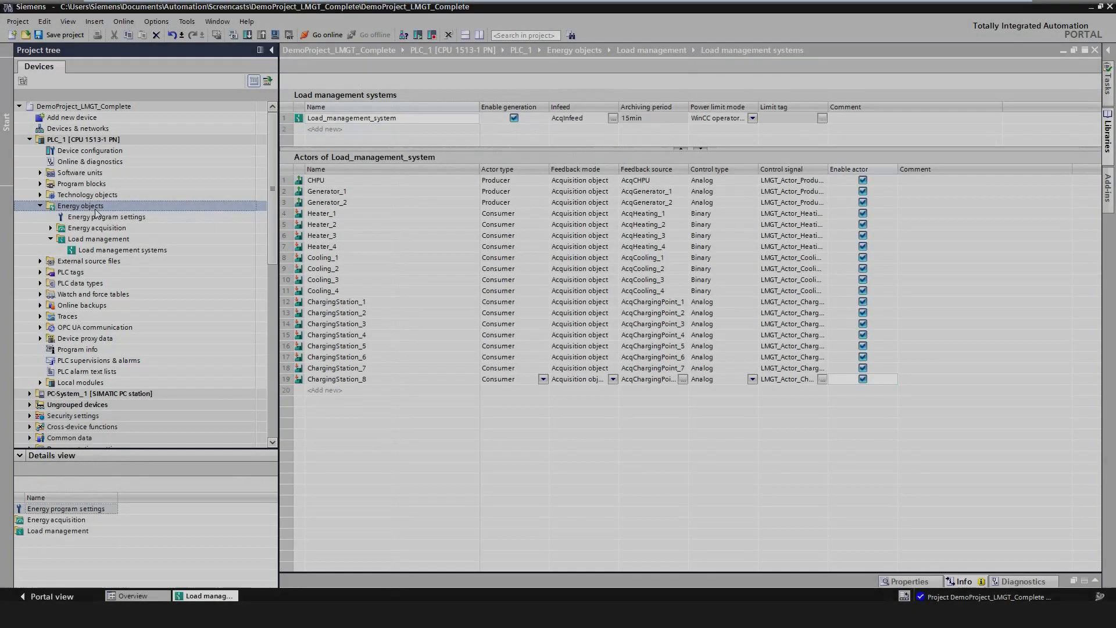
right_click(80, 206)
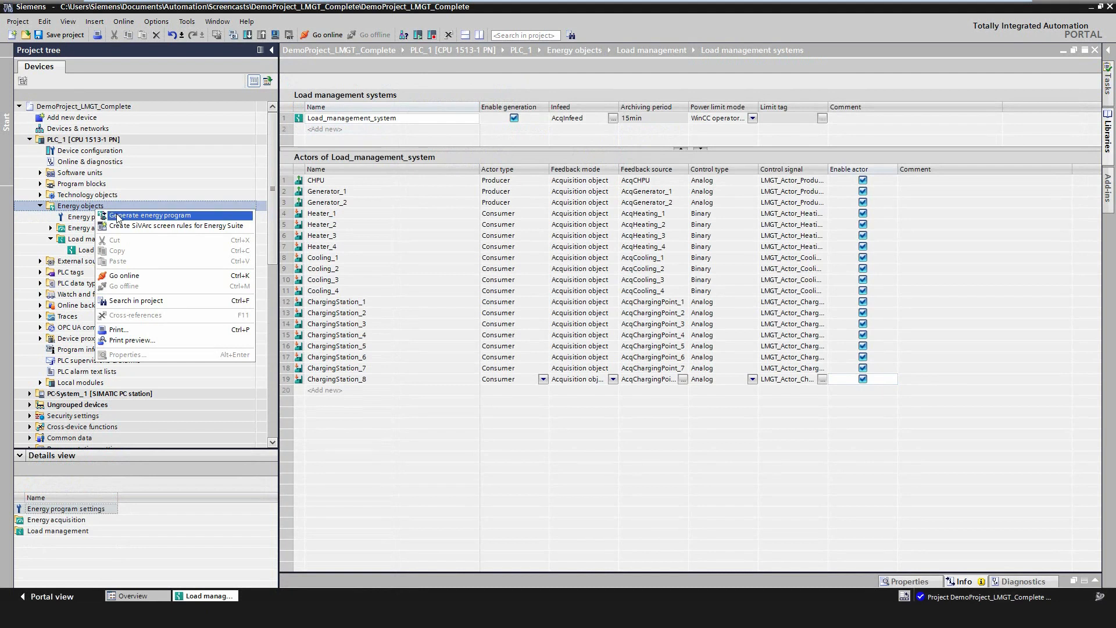
Generate the complete energy program from the Energy objects context menu.
click(149, 215)
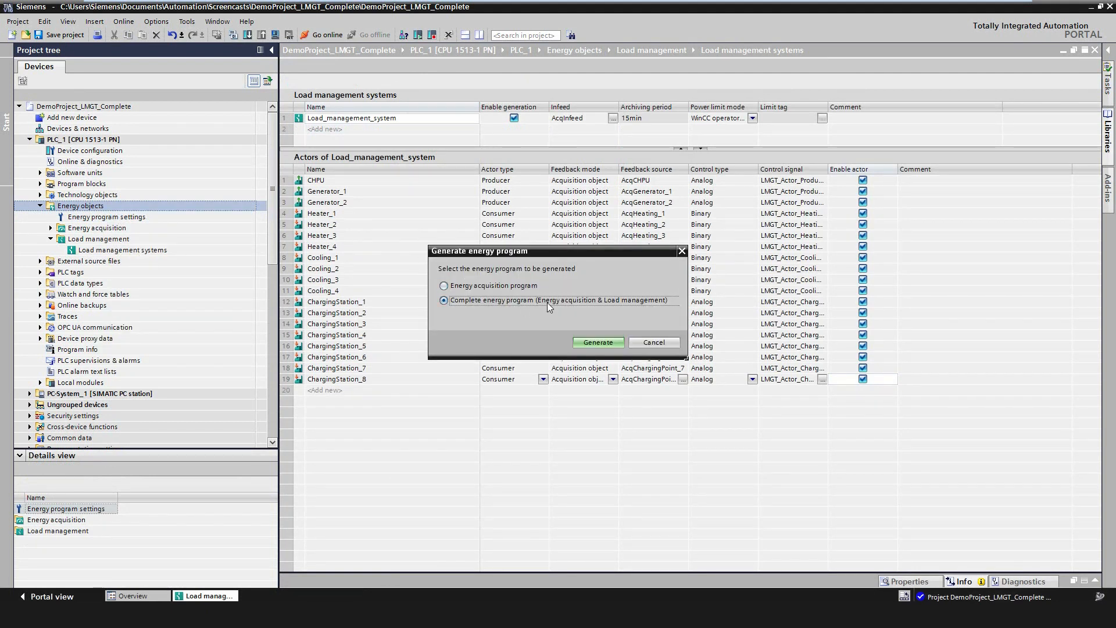
mouse_move(666, 314)
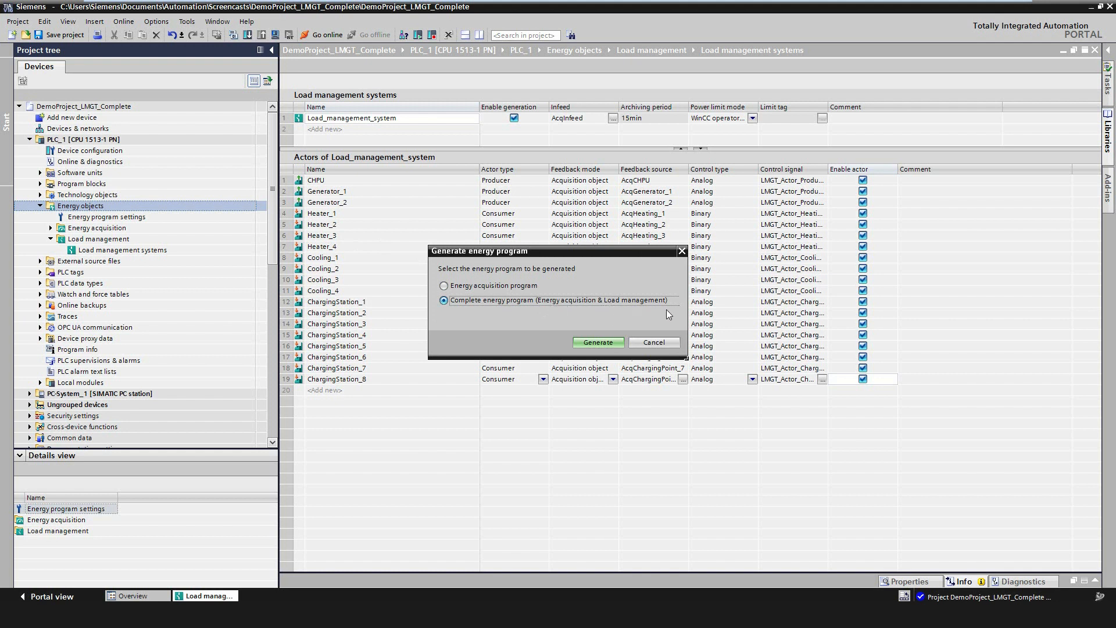
mouse_move(599, 342)
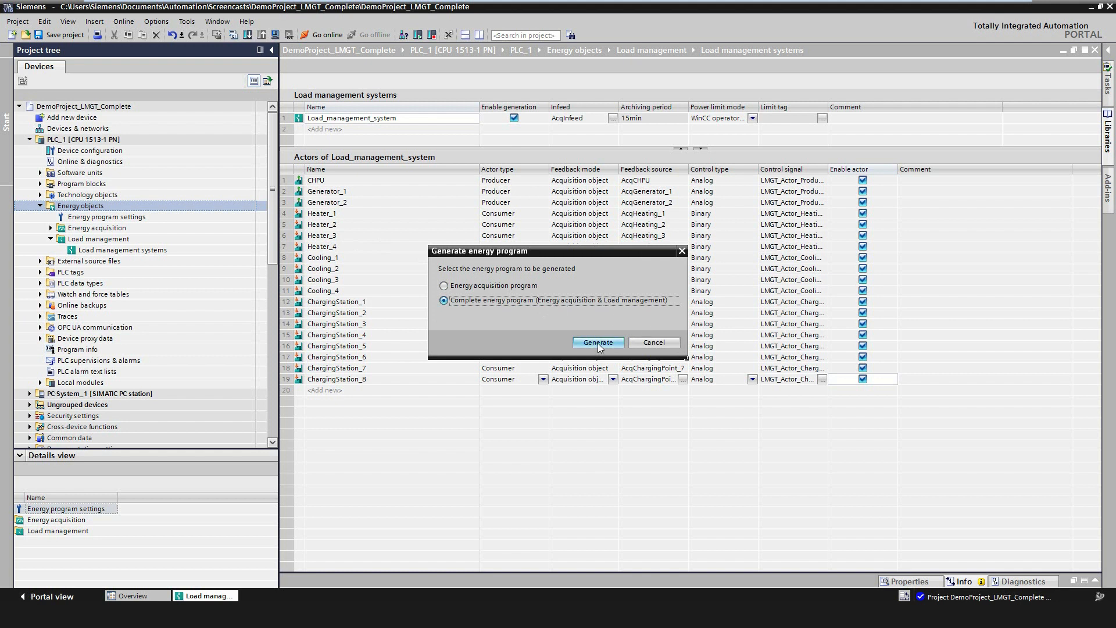
click(597, 342)
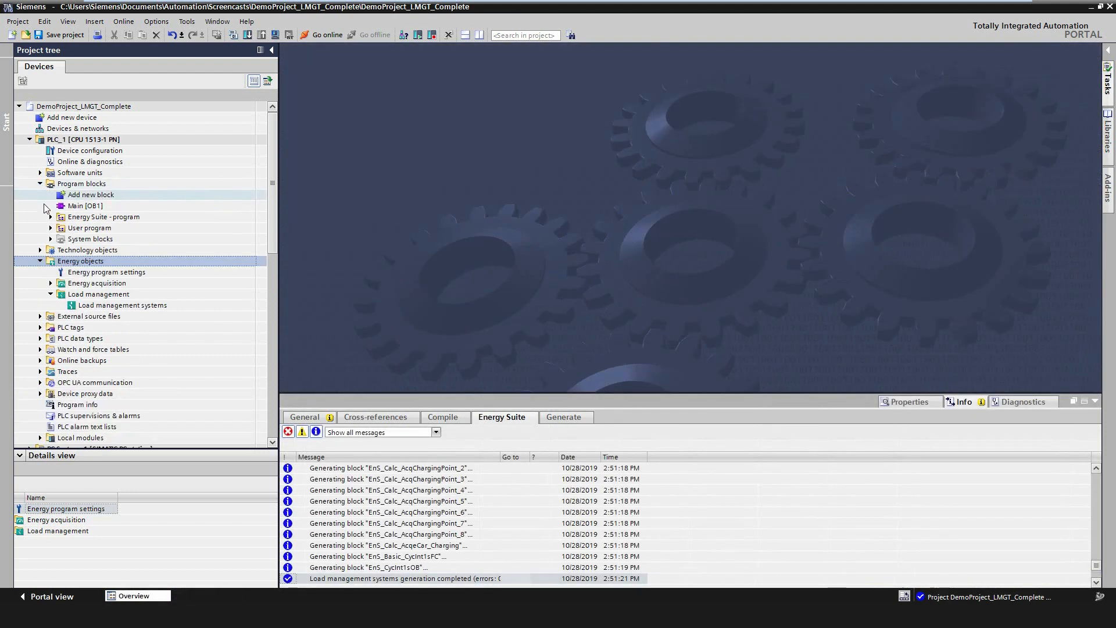
Expand the generated Energy Suite program blocks down to the Load management systems folder.
click(103, 216)
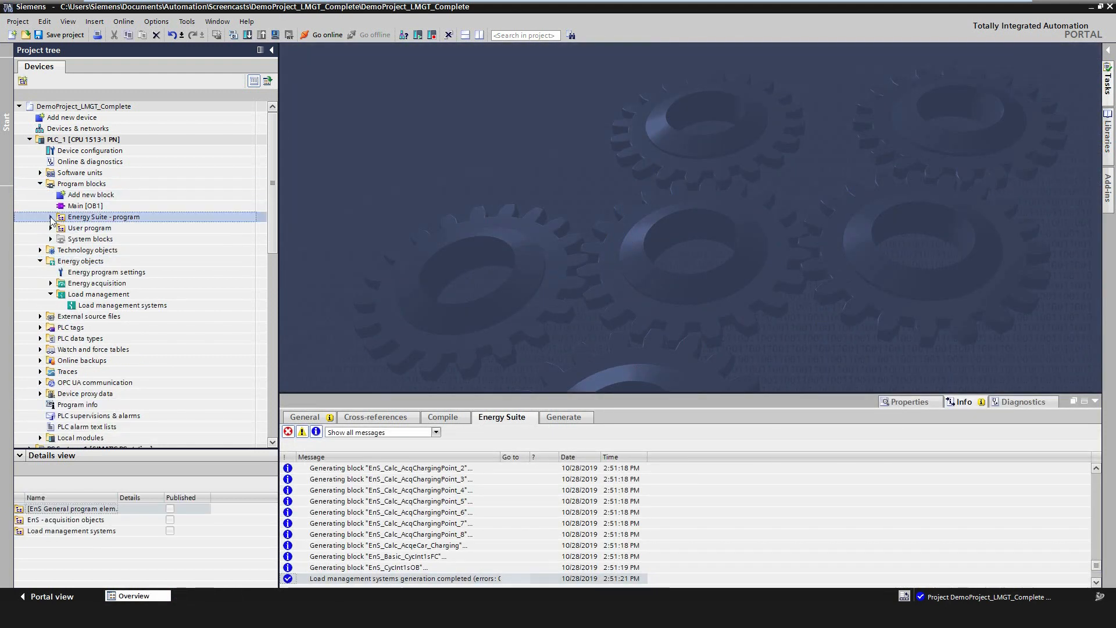
click(40, 216)
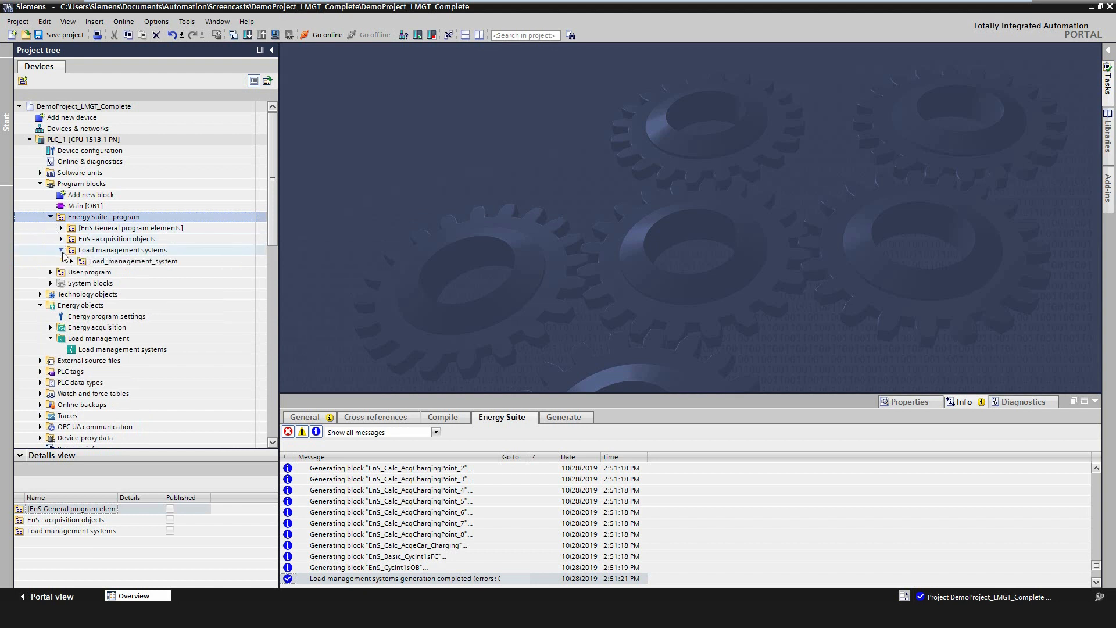
click(72, 261)
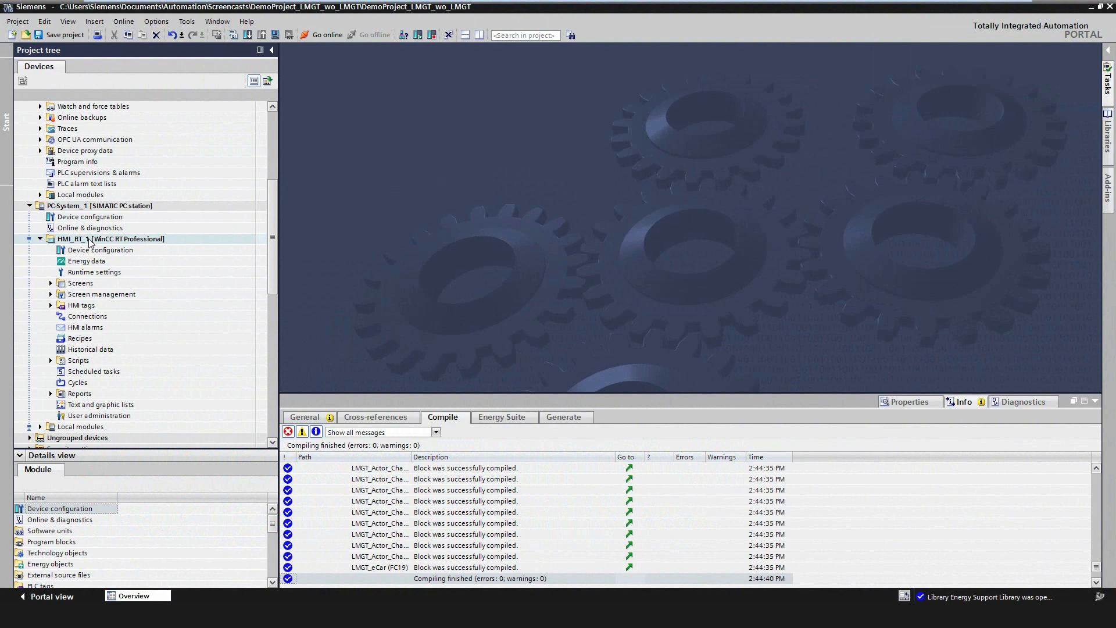
Generate SiVArc visualization for HMI_RT_1 with station selection, used HMI tags and Energy Suite rules.
right_click(111, 239)
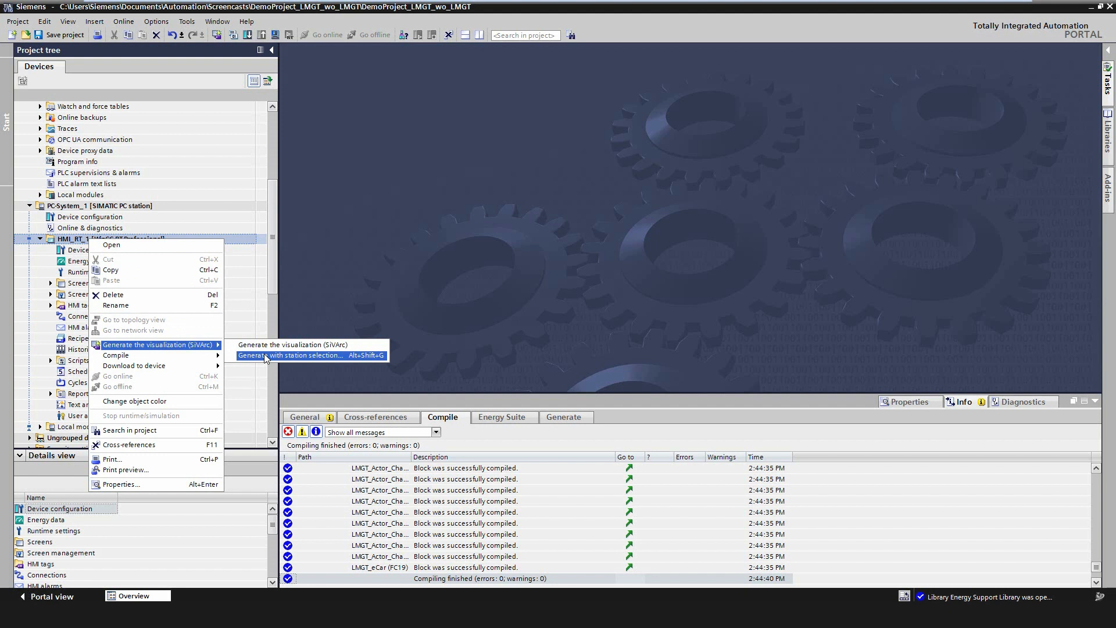
click(293, 355)
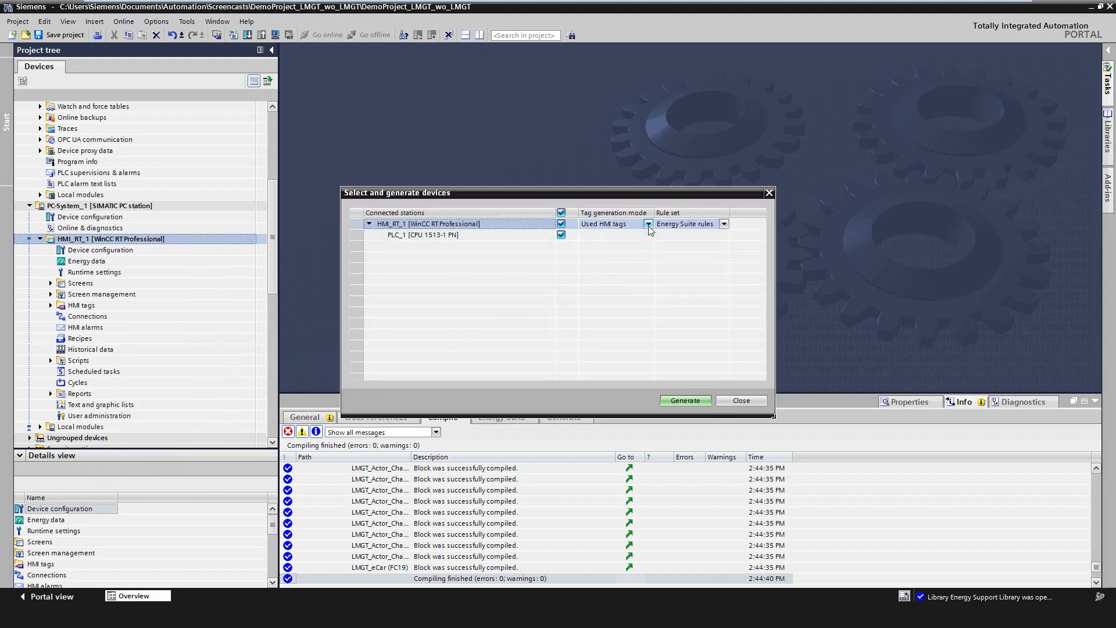
click(615, 223)
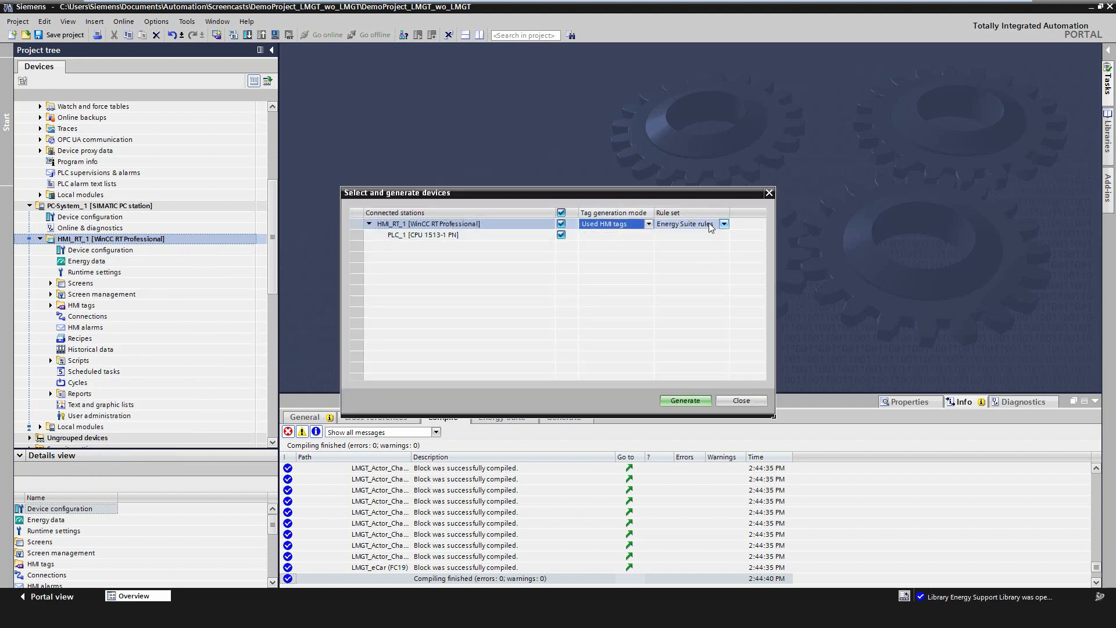
click(683, 400)
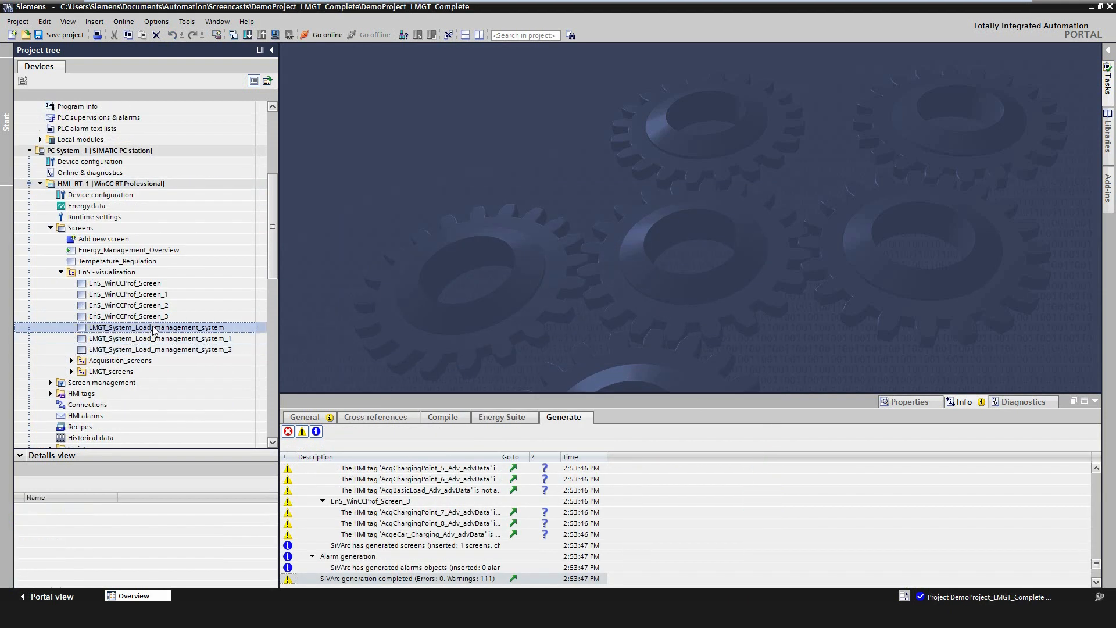
Open EnS_WinCCProf_Screen and scroll through its energy and power faceplates.
double_click(157, 327)
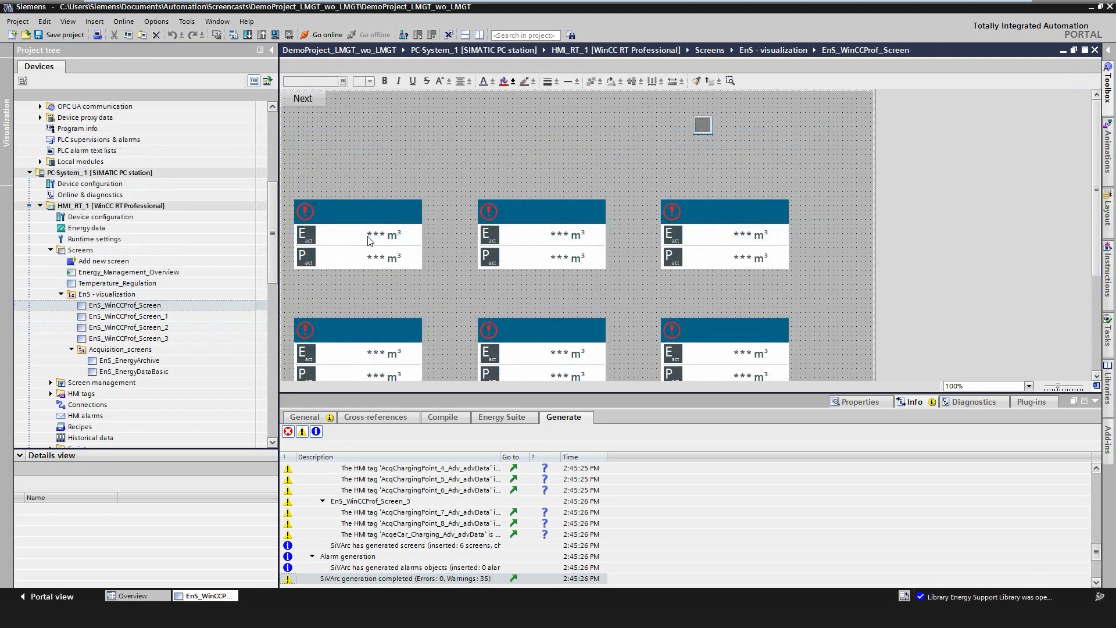
scroll(down, 3)
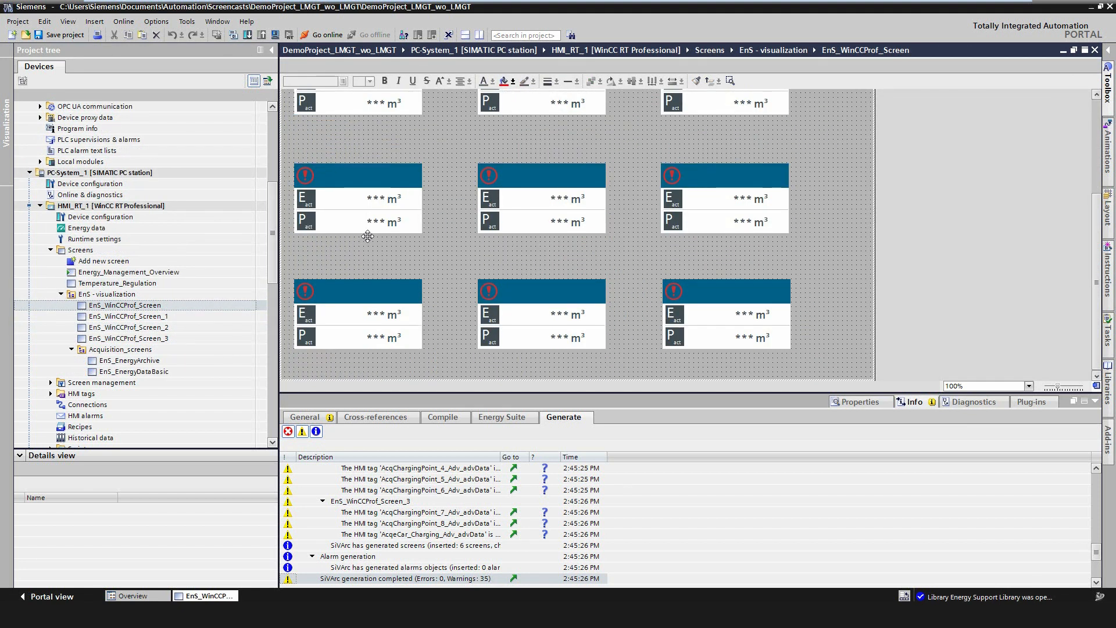
scroll(up, 3)
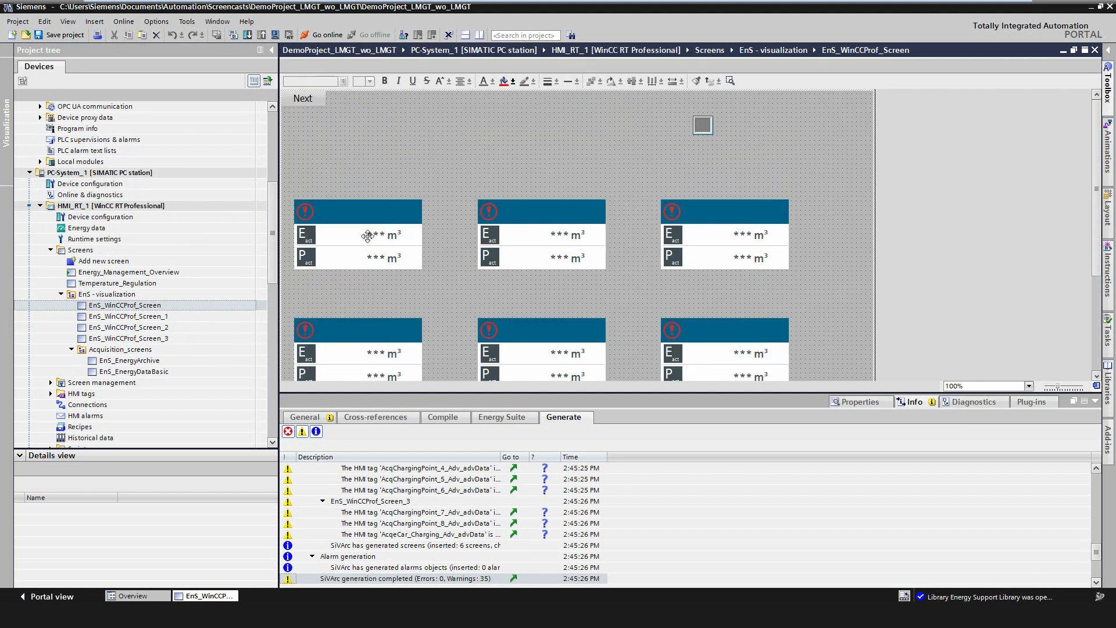
mouse_move(368, 234)
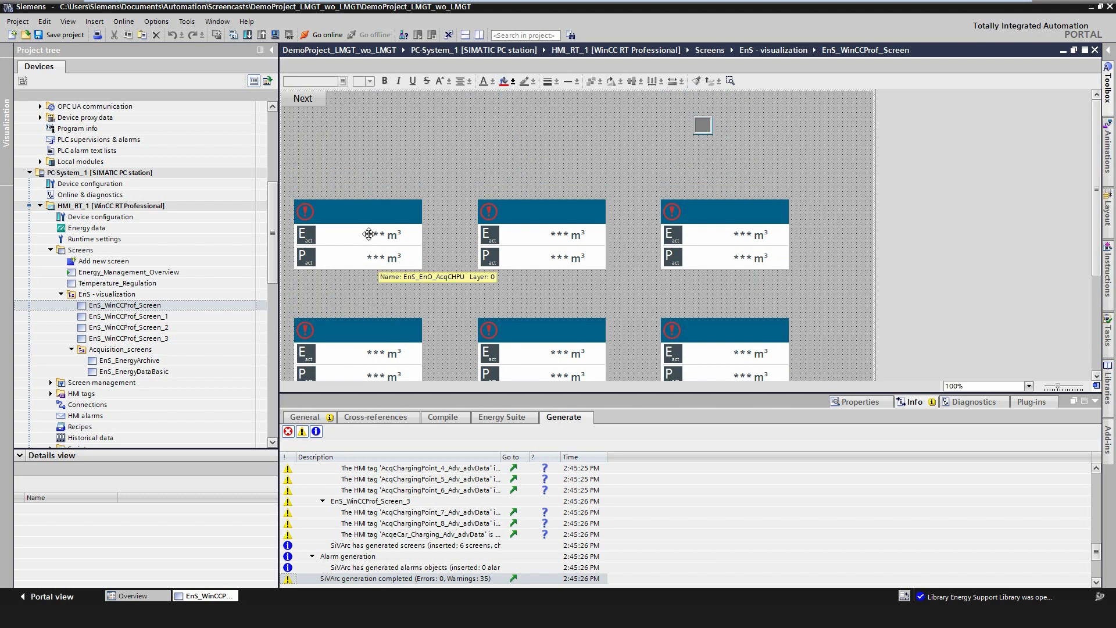
mouse_move(381, 231)
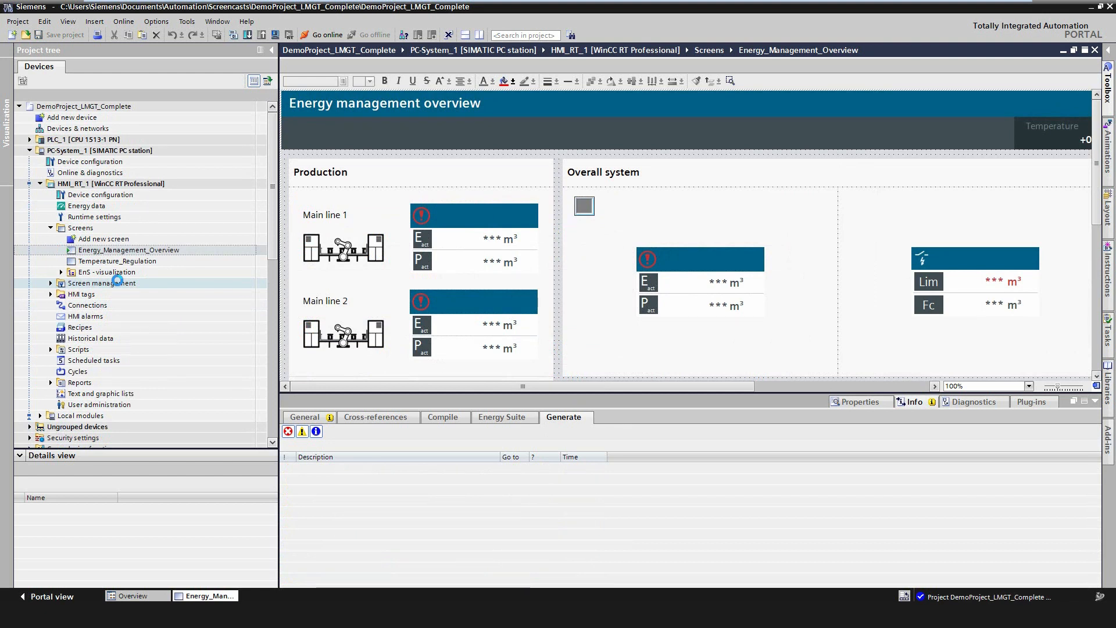
mouse_move(474, 241)
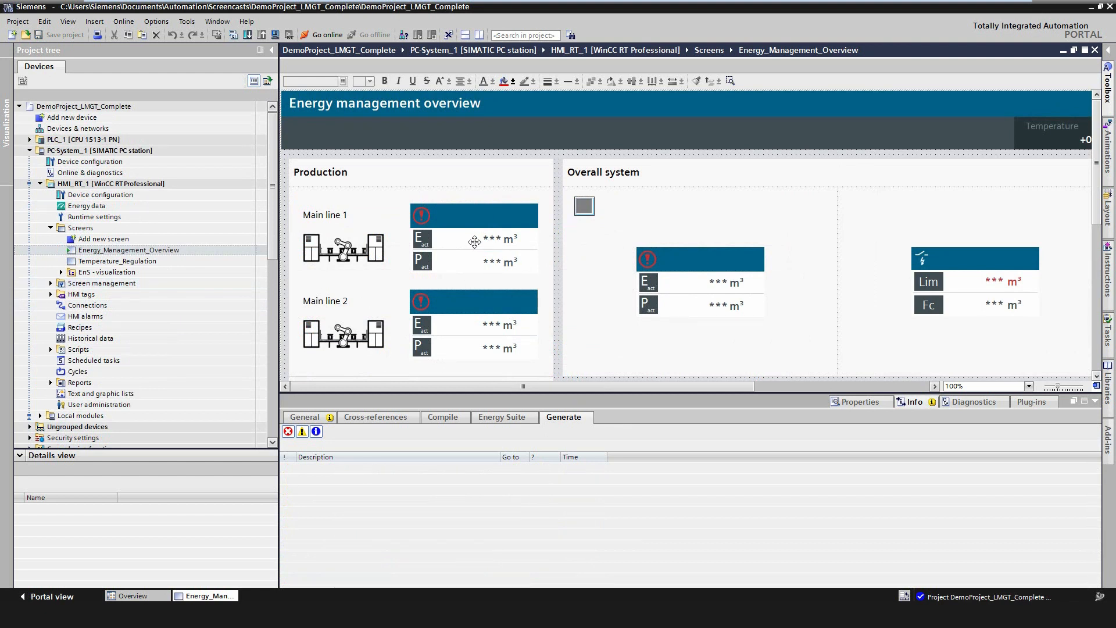
Start WinCC Runtime simulation to run the Energy_Management_Overview screen.
click(321, 35)
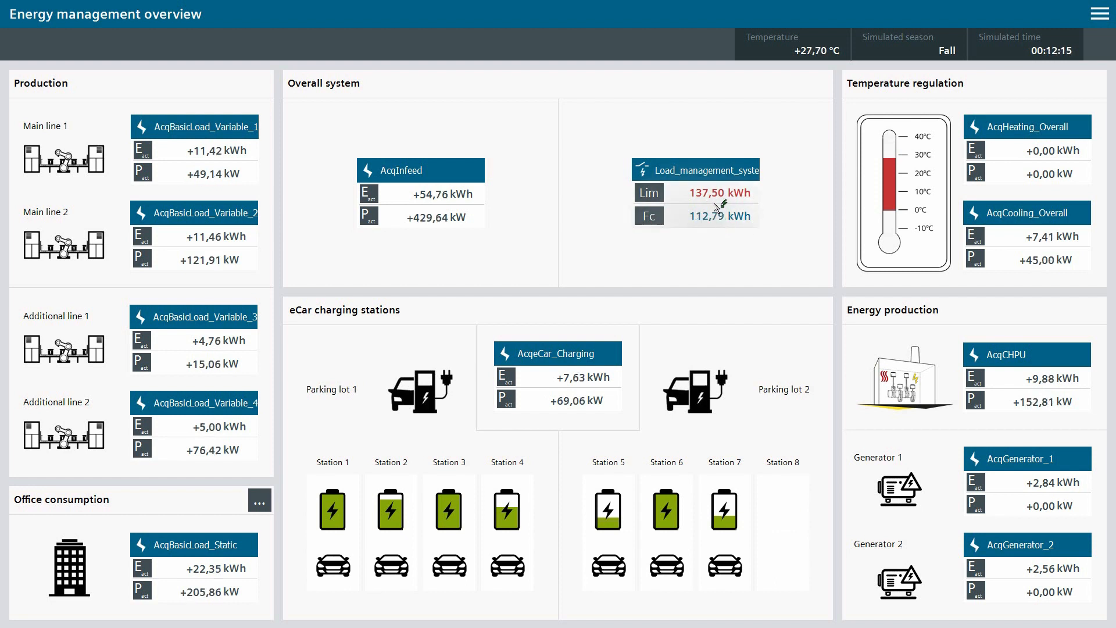
Open the Load_management_system control window and confirm the actor start ID.
click(697, 170)
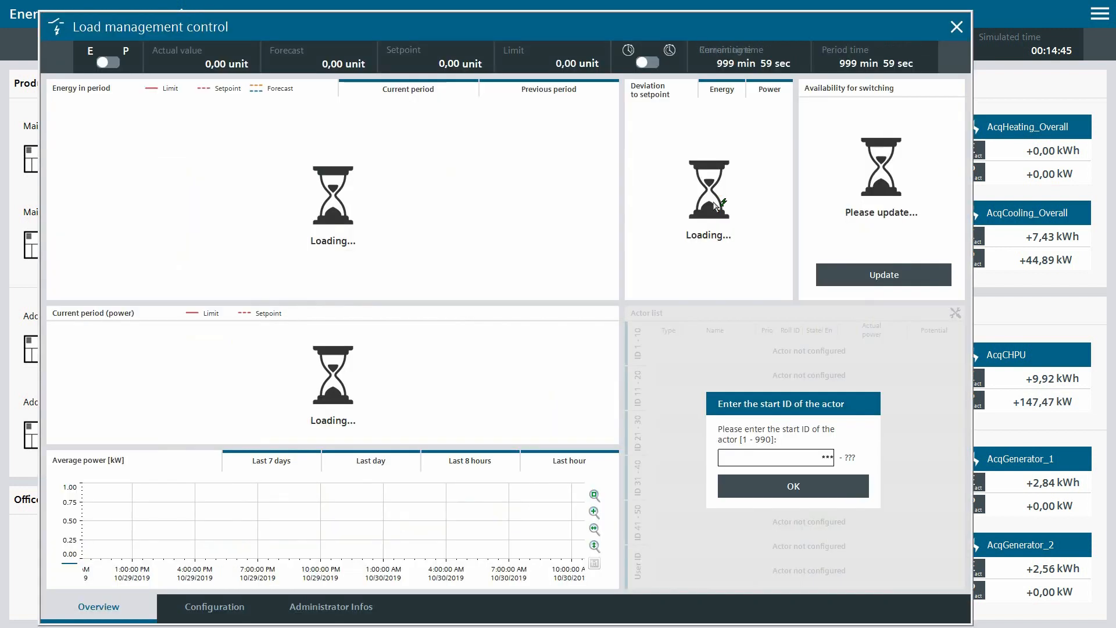
click(791, 486)
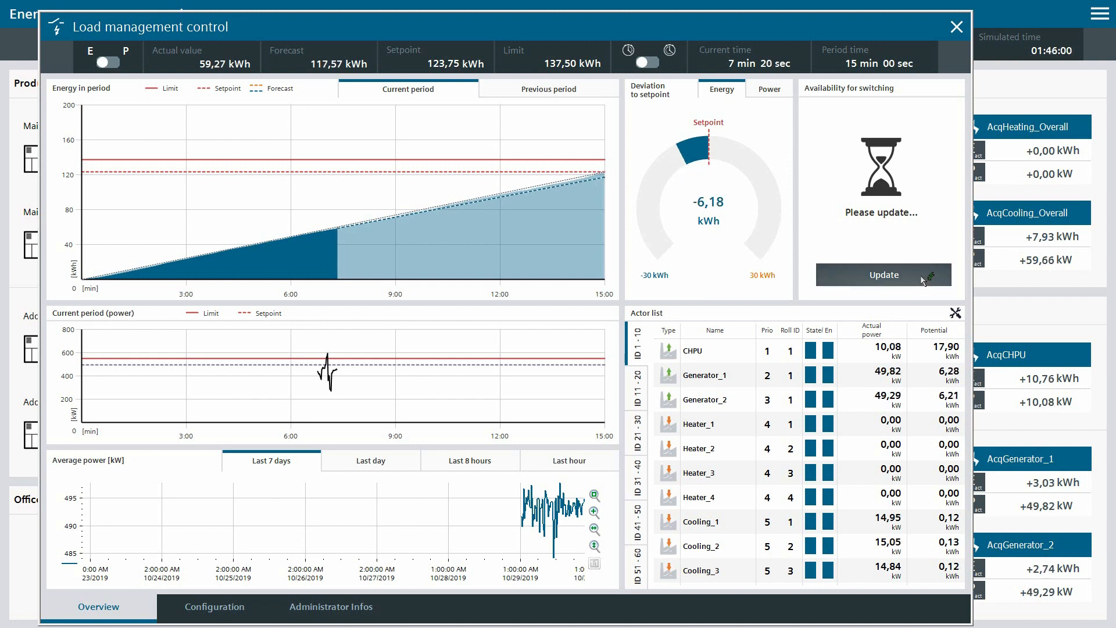
Update switching availability, then show average power for last day and last 8 hours.
click(884, 275)
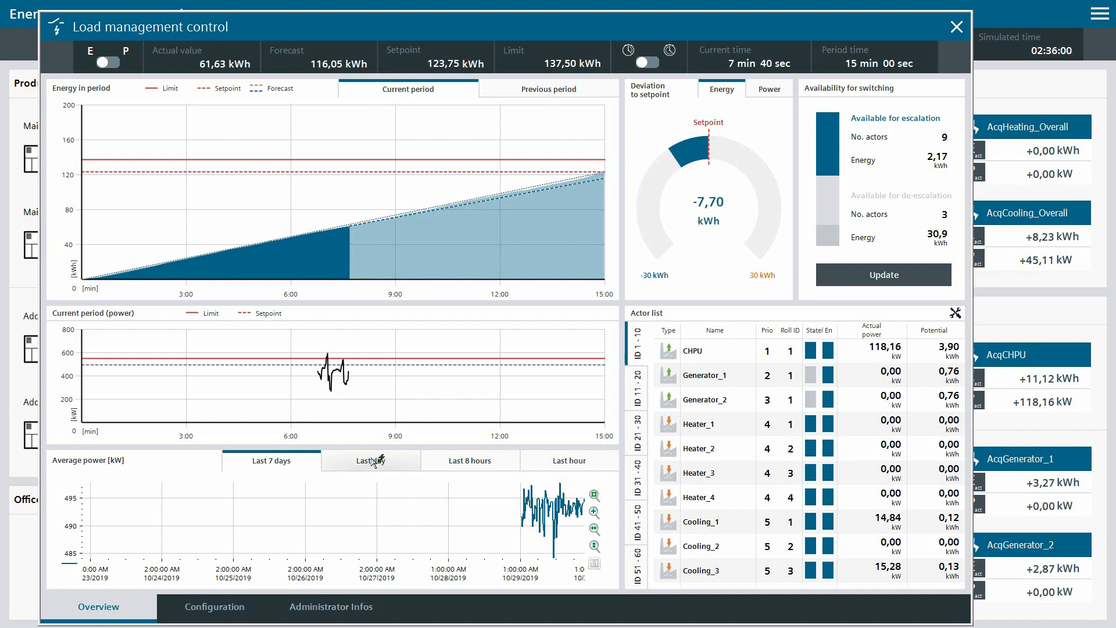
click(371, 460)
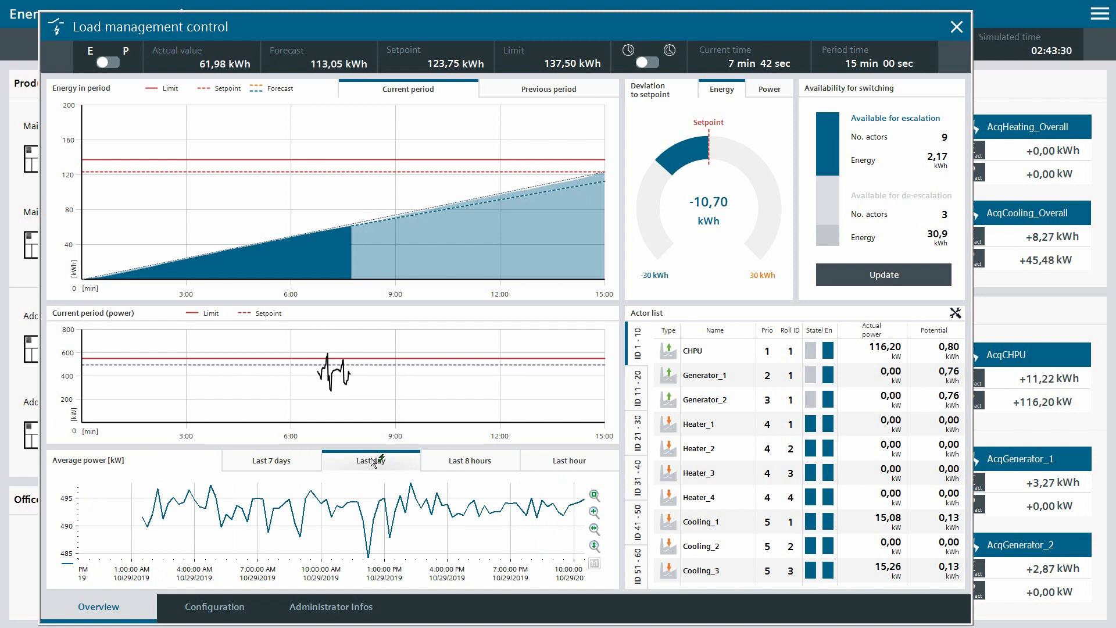
click(469, 460)
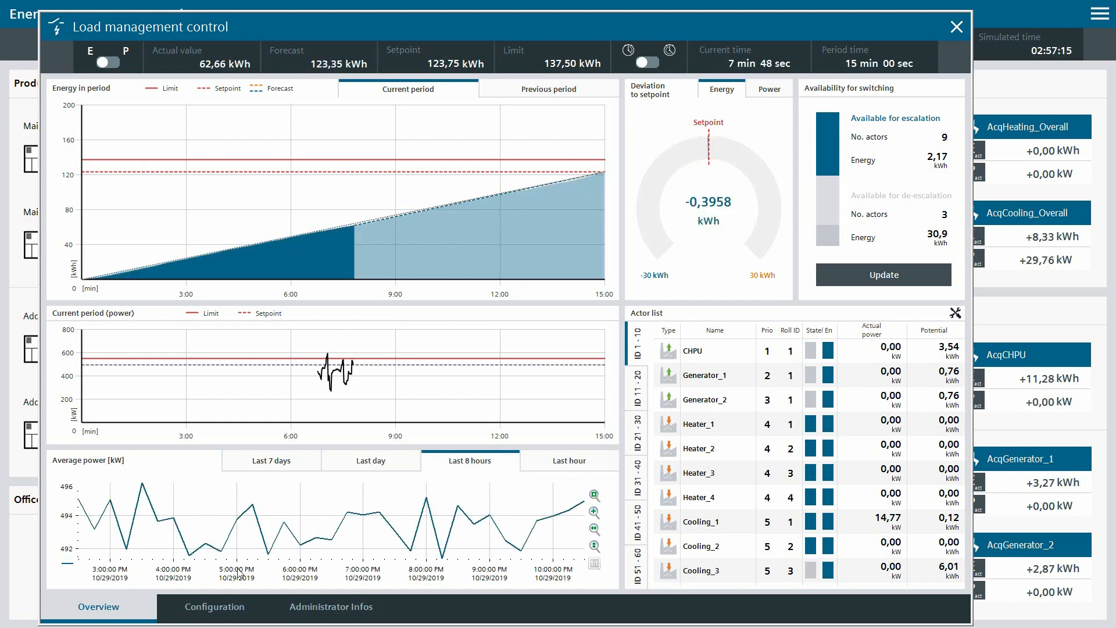
Show the Configuration tab with parameter set 1 and actor list settings.
click(215, 607)
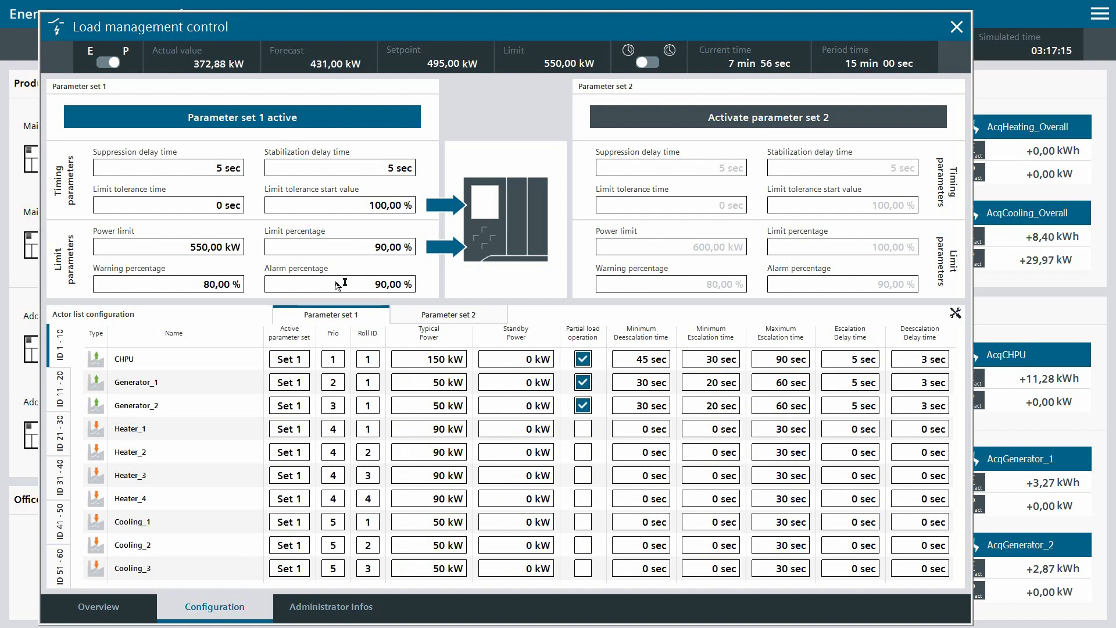
mouse_move(648, 258)
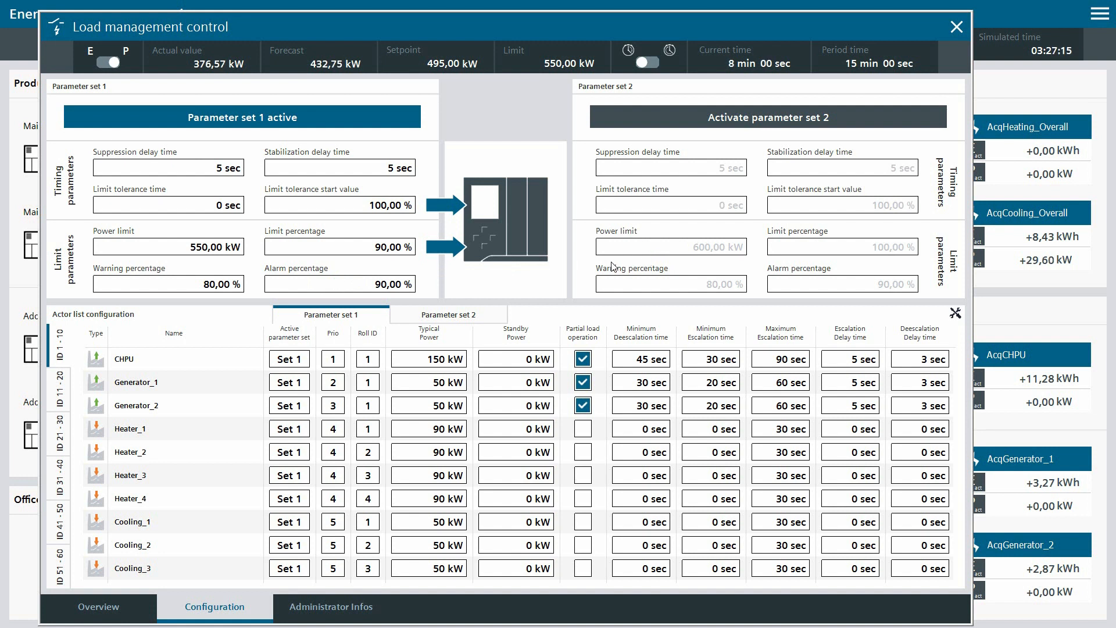
mouse_move(200, 295)
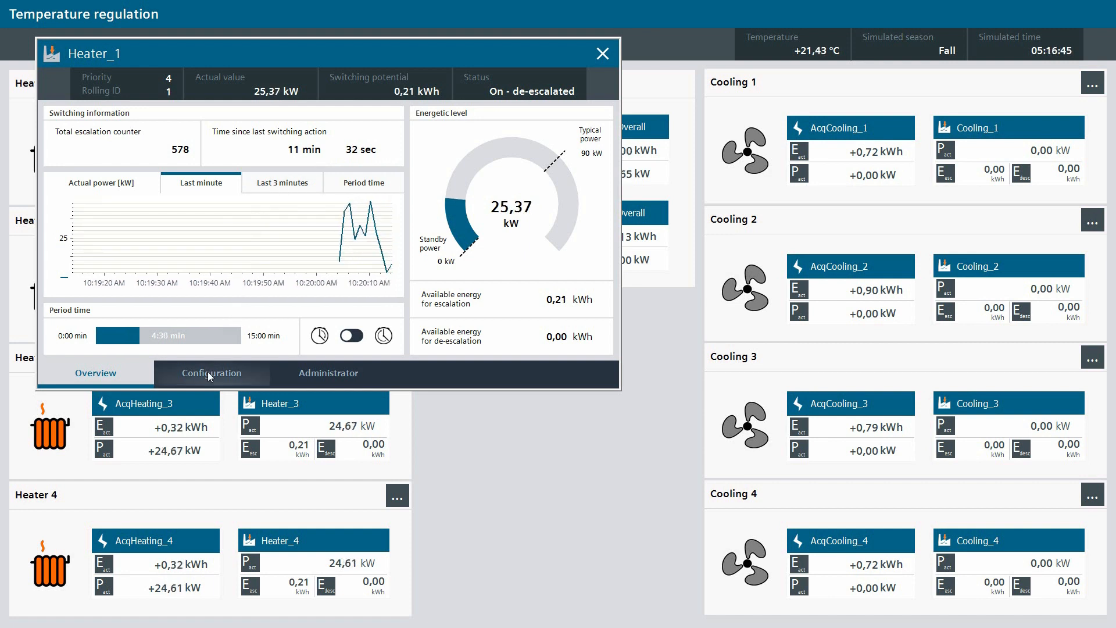
View Heater_1's configuration tab, then return to its overview.
click(210, 373)
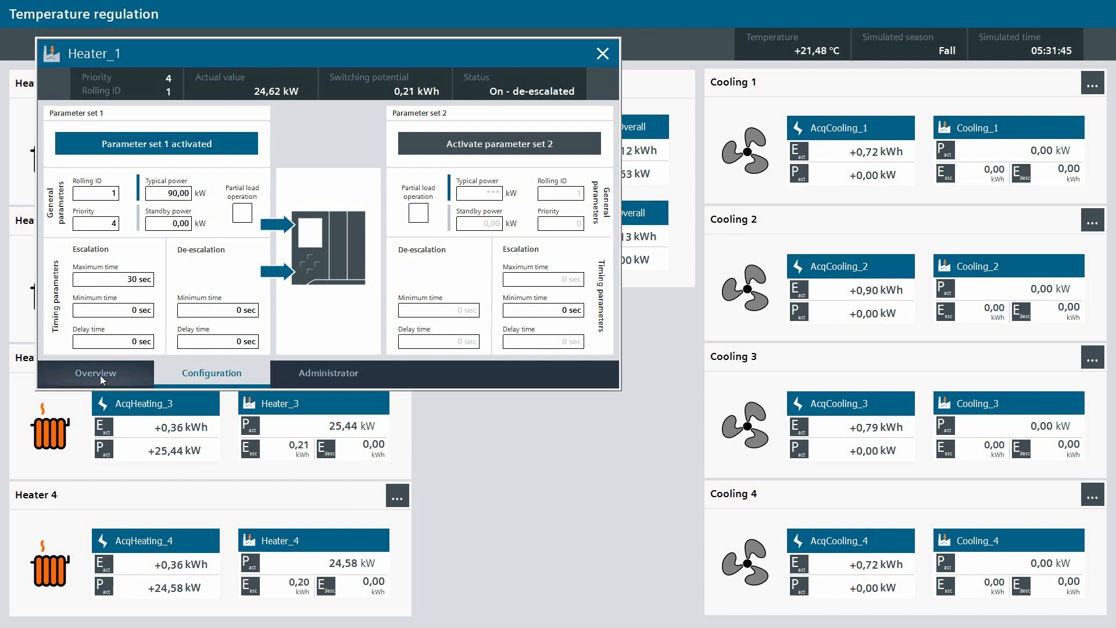
click(95, 372)
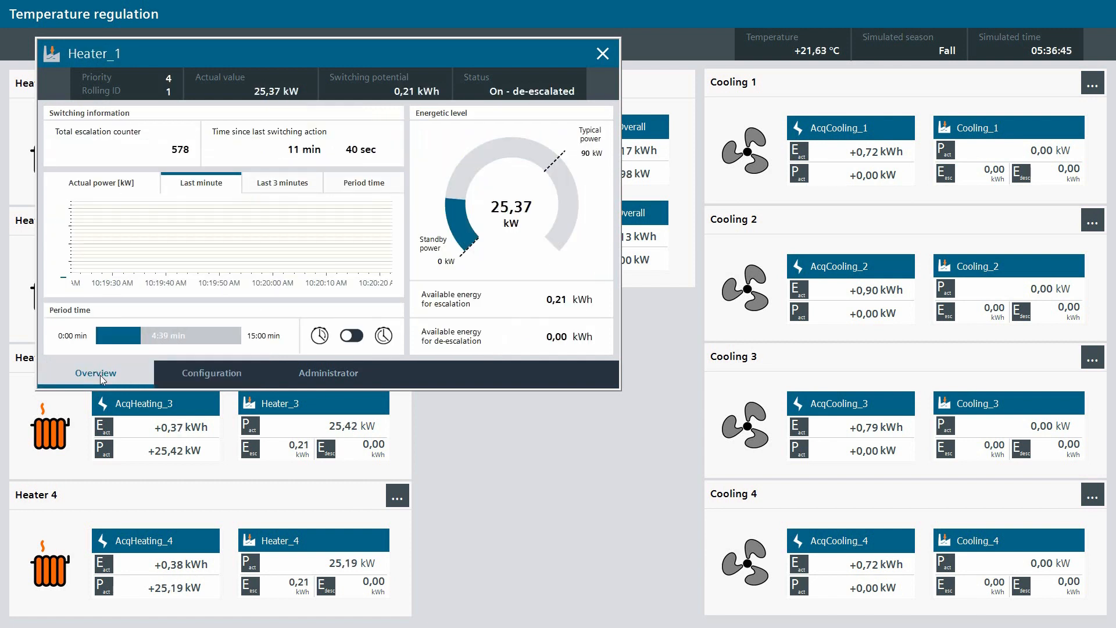